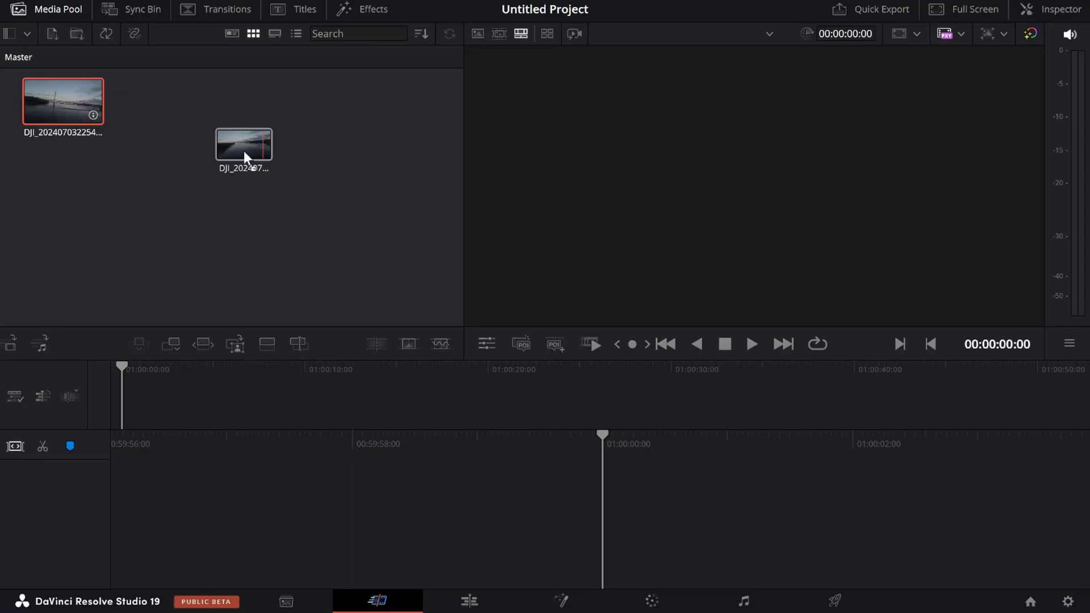
- Drag the DJI drone clip into the timeline area to create Timeline 1, then bring up Project Settings
{"action": "left_click_drag", "start_coordinate": [245, 146], "coordinate": [764, 528]}
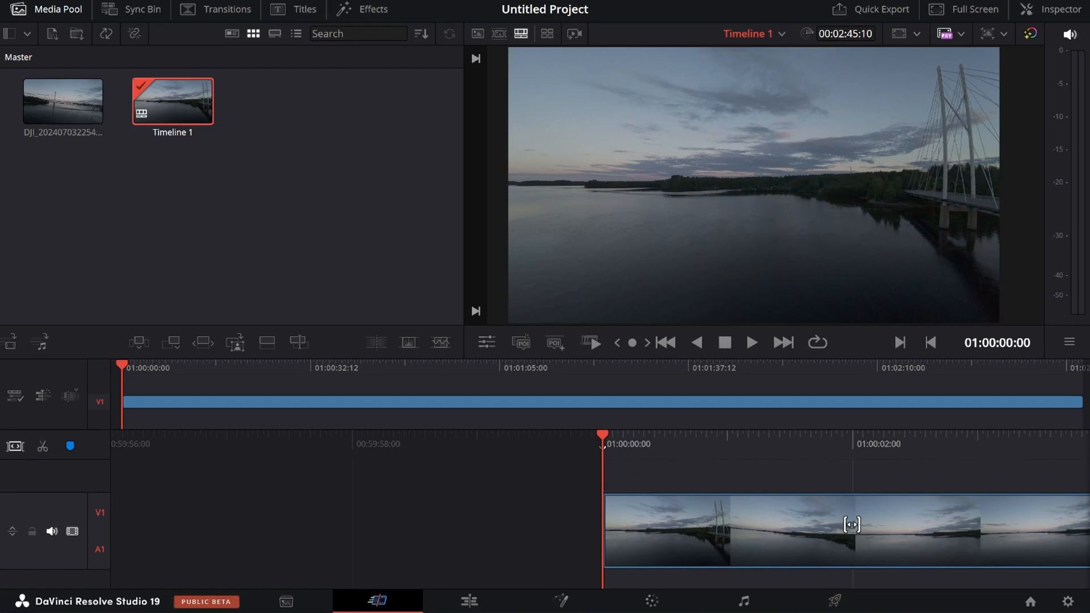
{"action": "left_click", "coordinate": [1070, 602]}
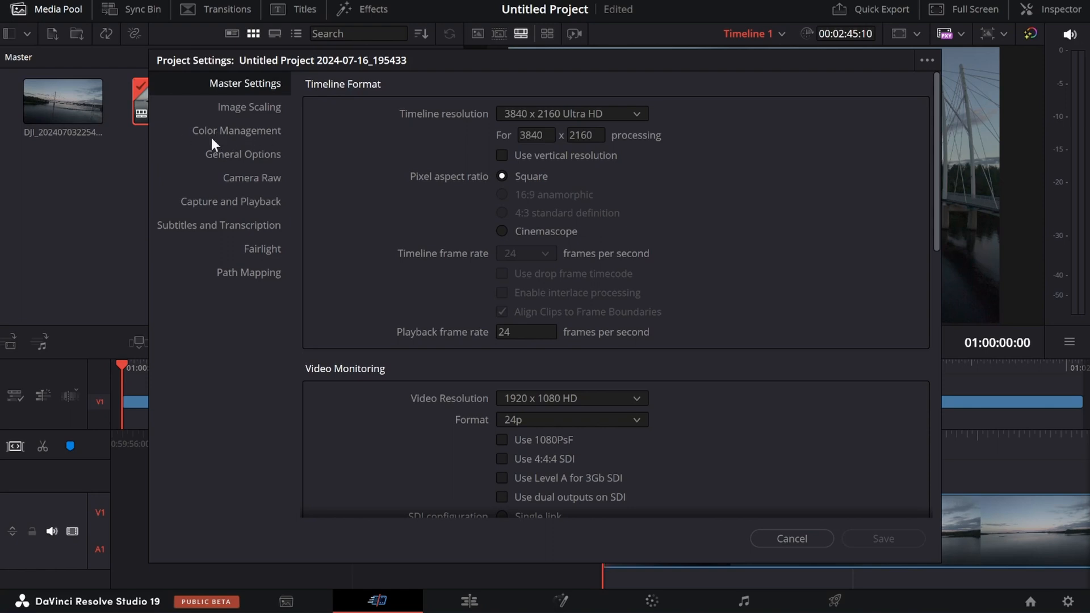
- In Color Management, keep DaVinci YRGB color science and set the timeline color space to DaVinci WG/Intermediate
{"action": "left_click", "coordinate": [236, 131]}
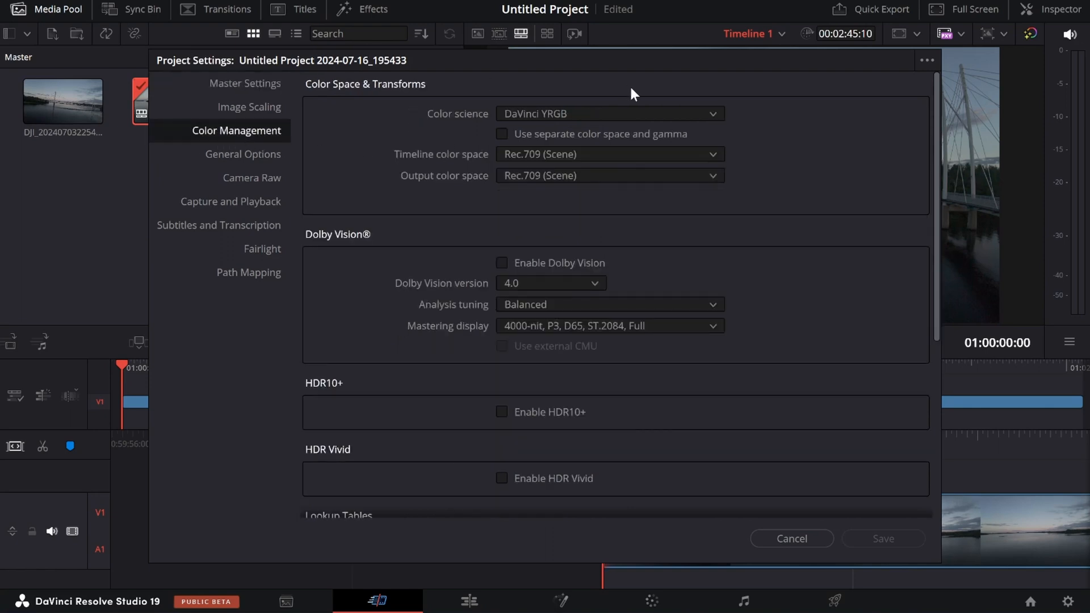
{"action": "left_click", "coordinate": [609, 114]}
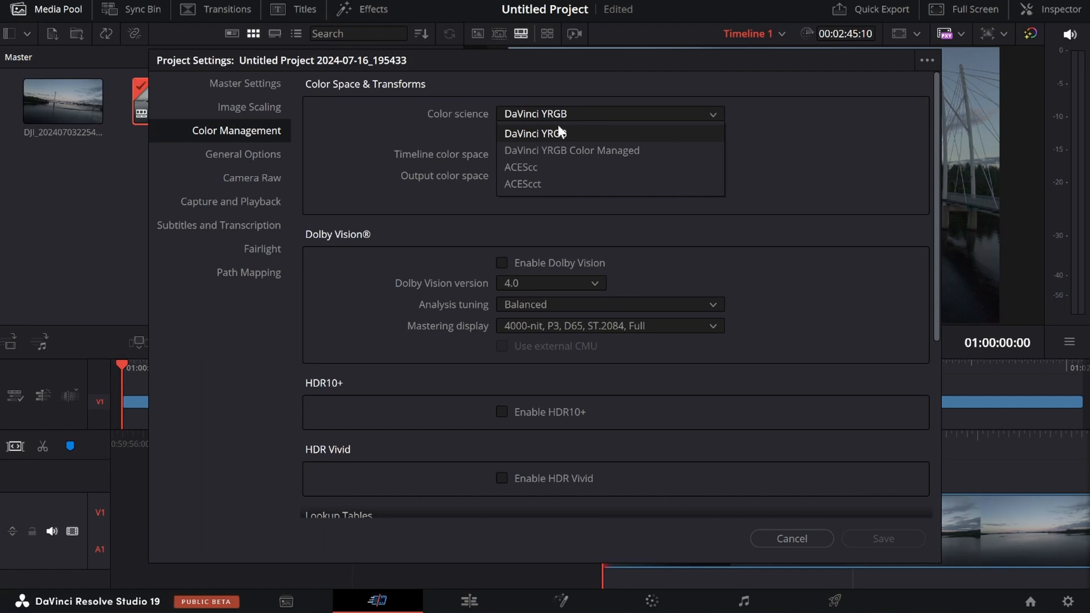
{"action": "left_click", "coordinate": [535, 133]}
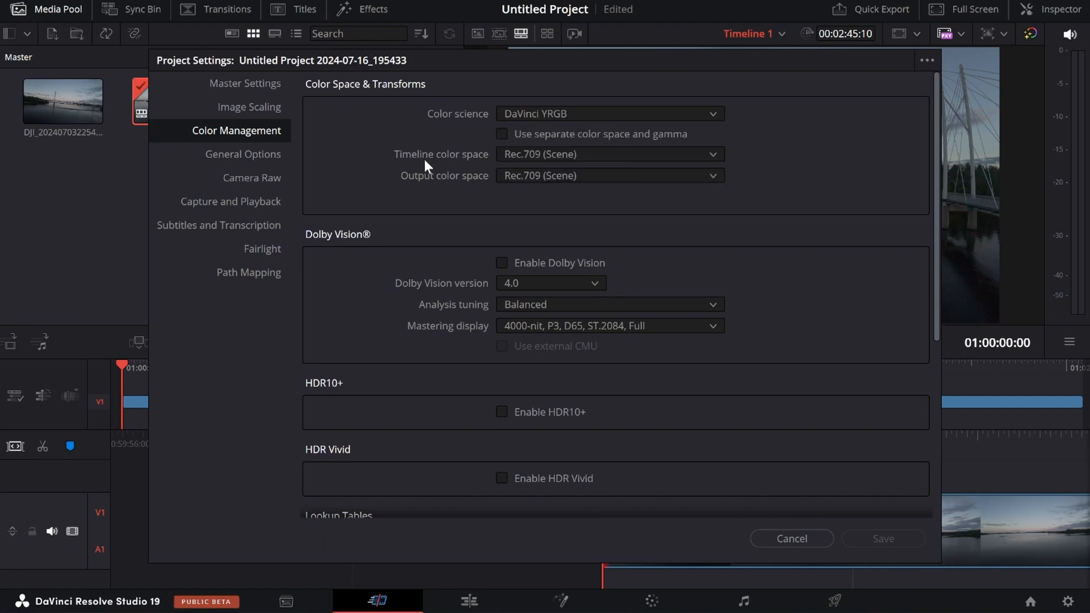
{"action": "left_click", "coordinate": [609, 153]}
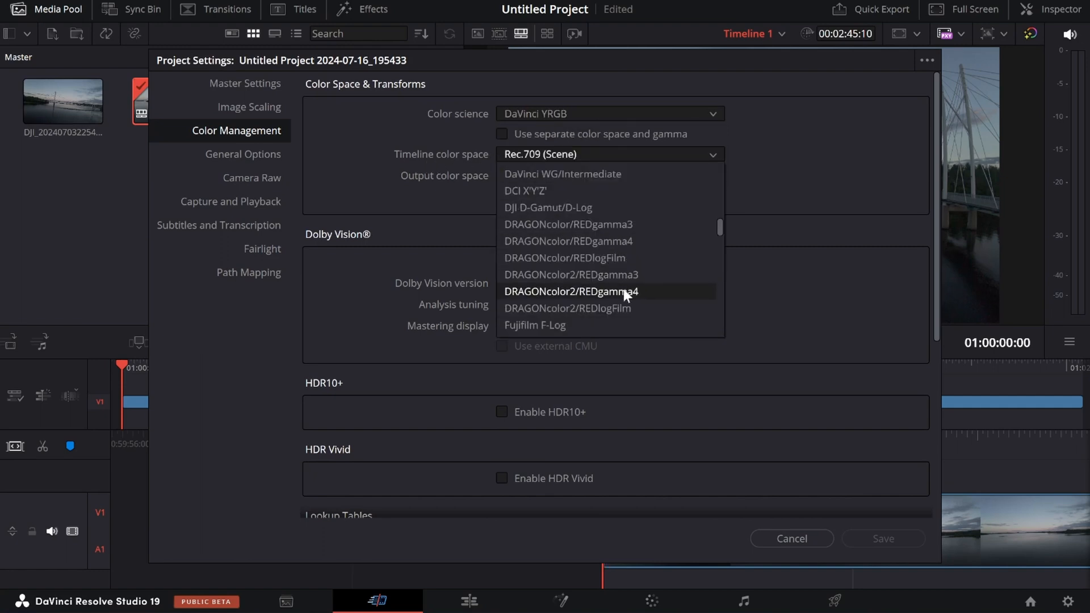
{"action": "left_click", "coordinate": [563, 174]}
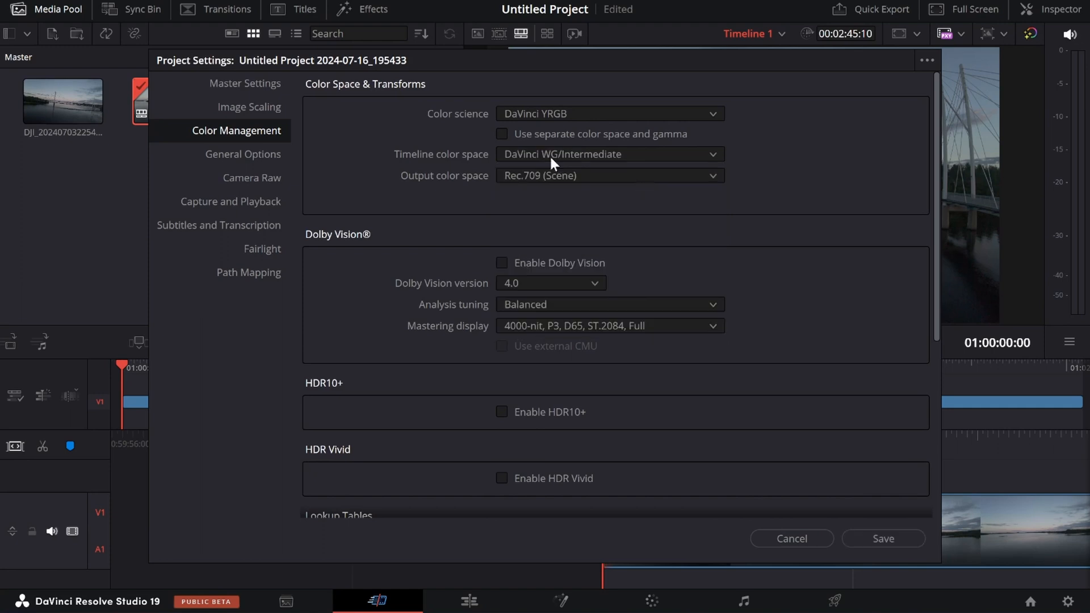
- Set the output color space to Rec.709 Gamma 2.4, save the settings and move to the Color page
{"action": "left_click", "coordinate": [609, 175]}
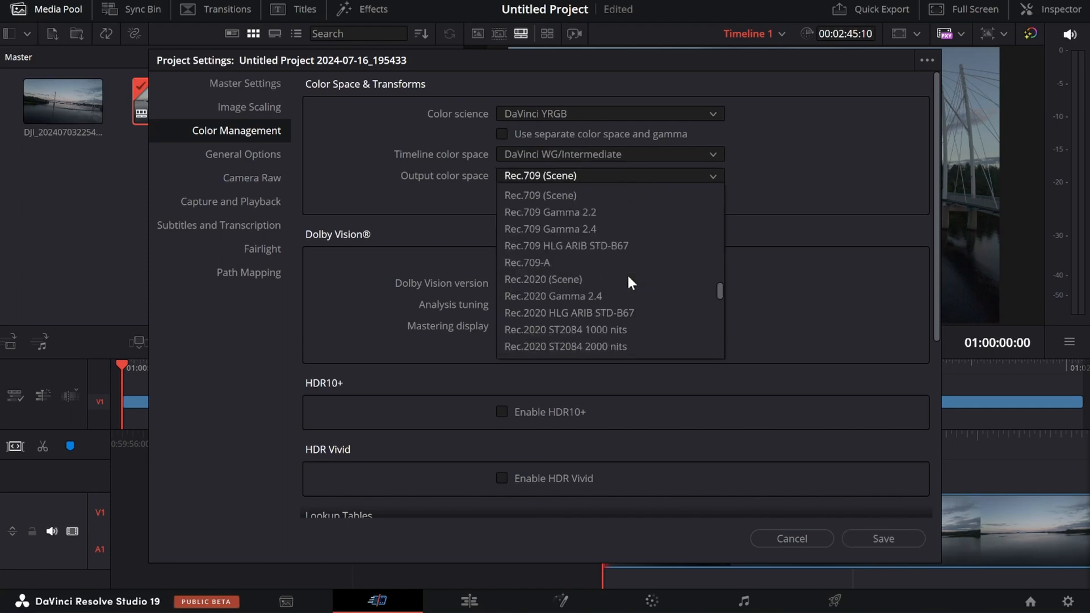
{"action": "mouse_move", "coordinate": [553, 230]}
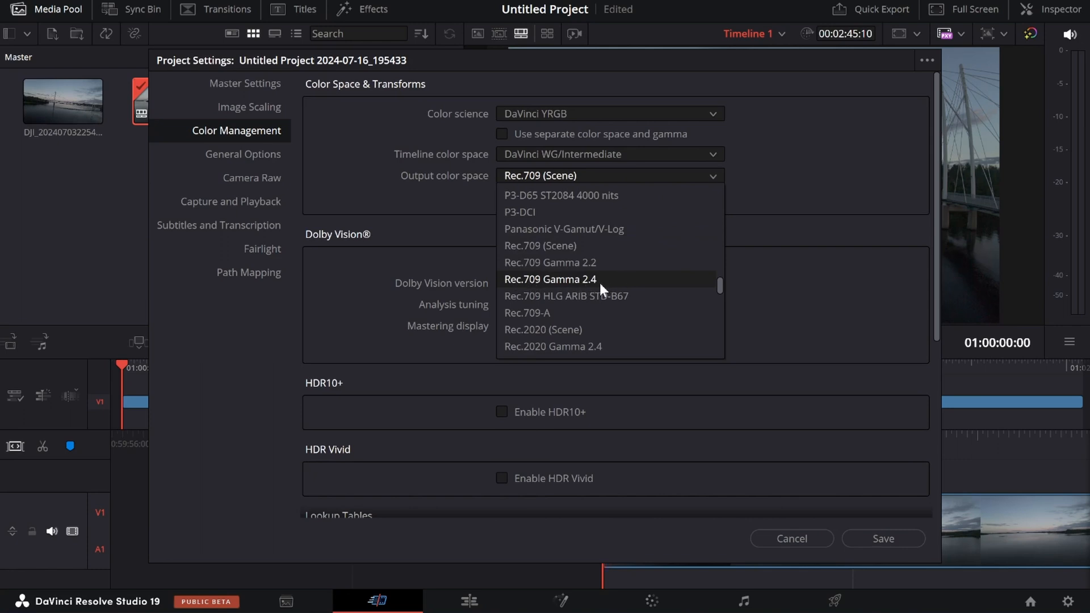
{"action": "mouse_move", "coordinate": [593, 295]}
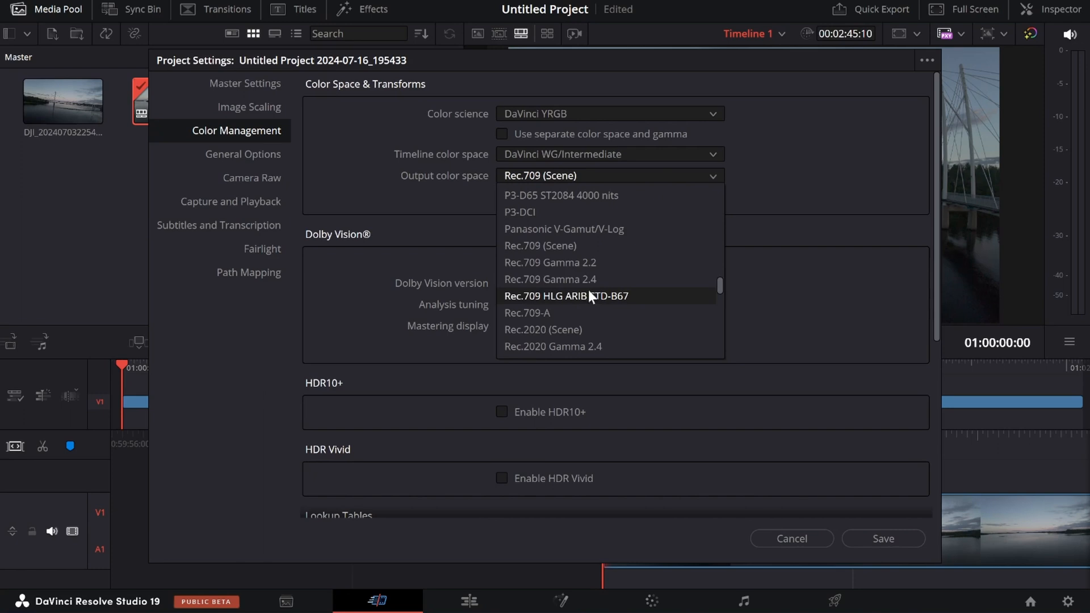
{"action": "mouse_move", "coordinate": [554, 313]}
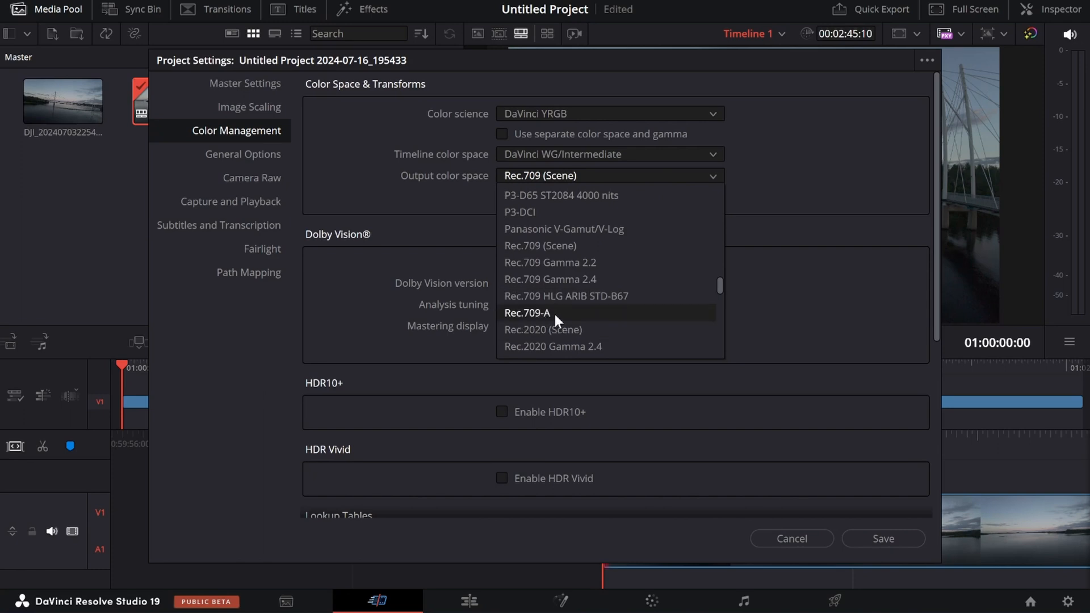
{"action": "mouse_move", "coordinate": [552, 287]}
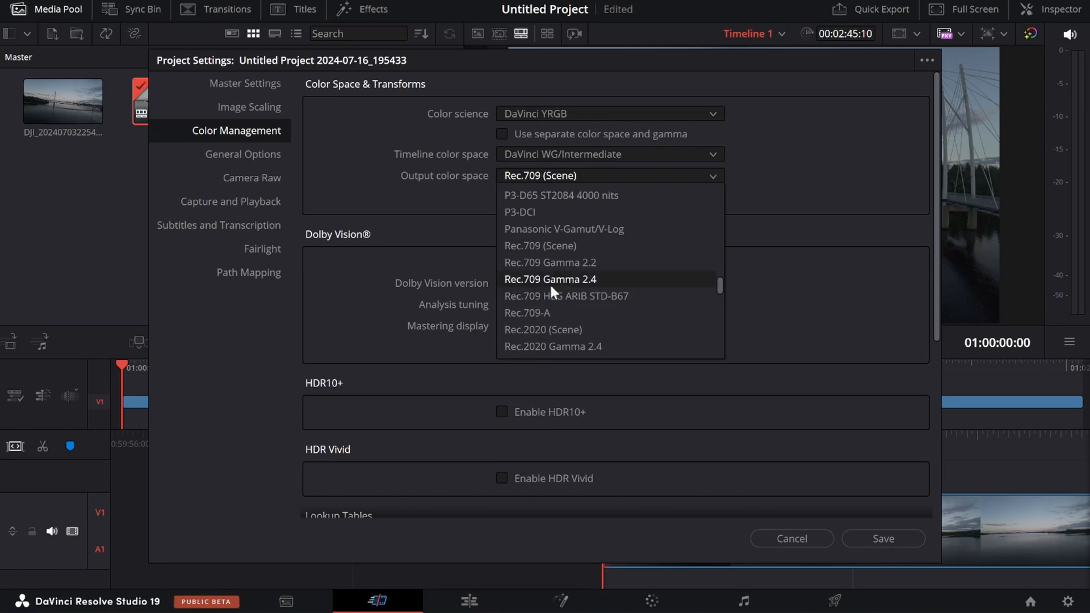
{"action": "left_click", "coordinate": [550, 280]}
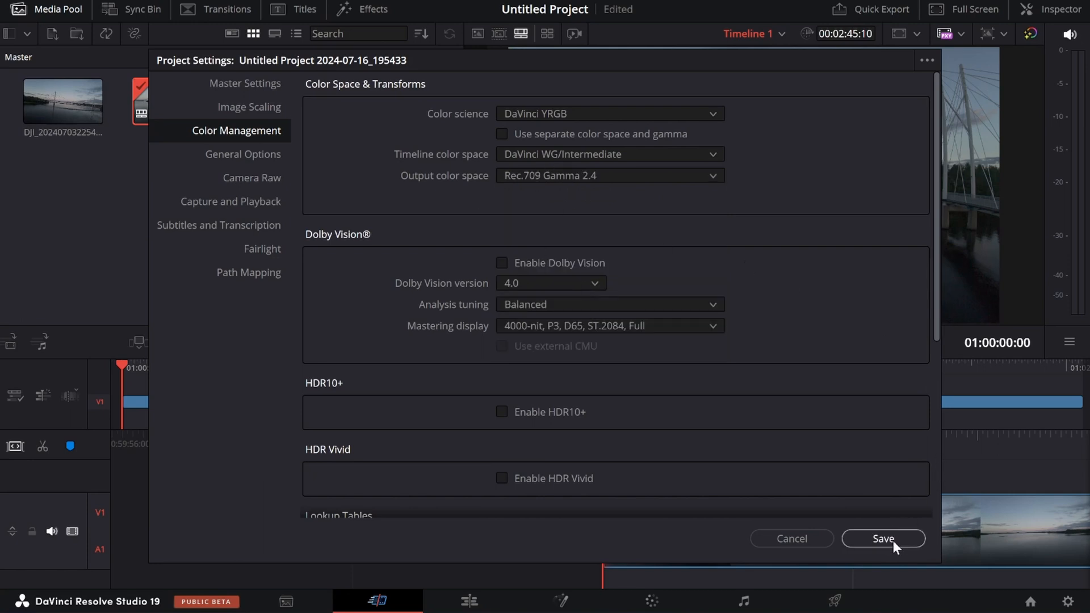
{"action": "left_click", "coordinate": [883, 538]}
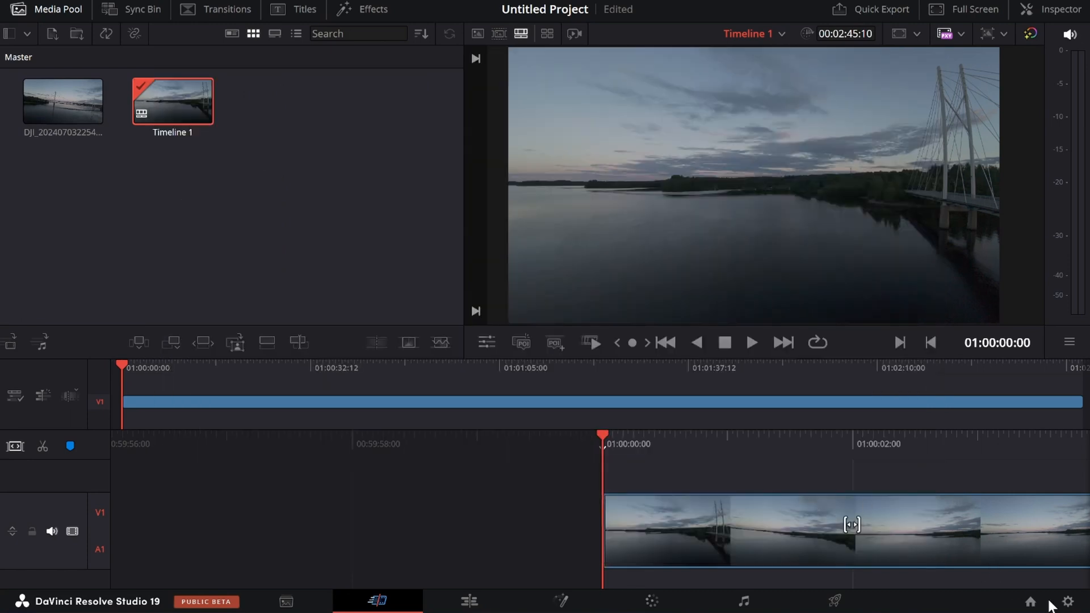
{"action": "left_click", "coordinate": [652, 600]}
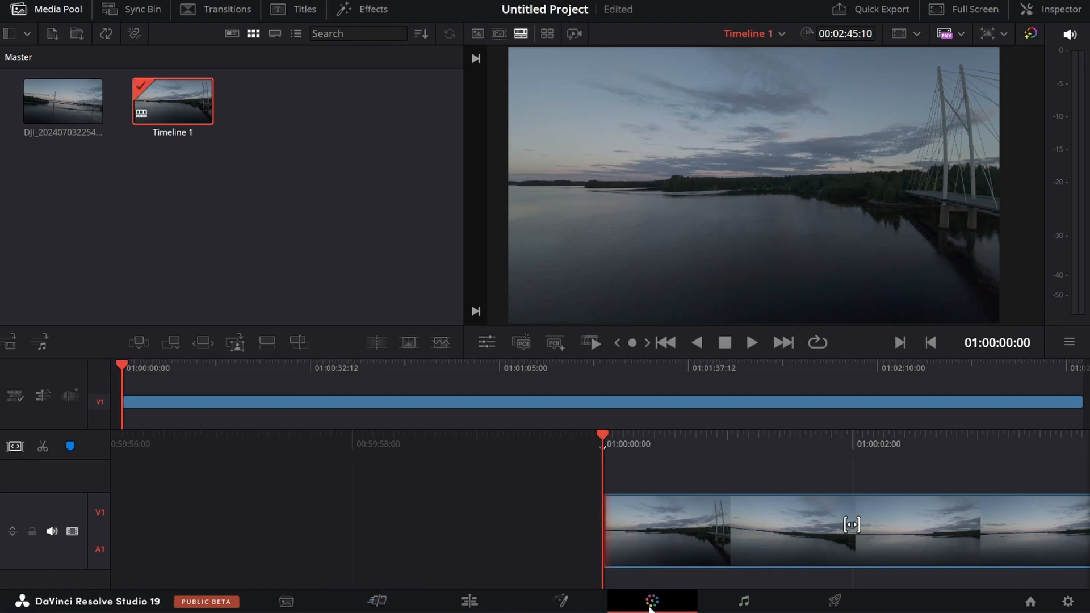
- Add serial node 02 after node 01 in the clip's grade (Option+S)
{"action": "left_click", "coordinate": [650, 601]}
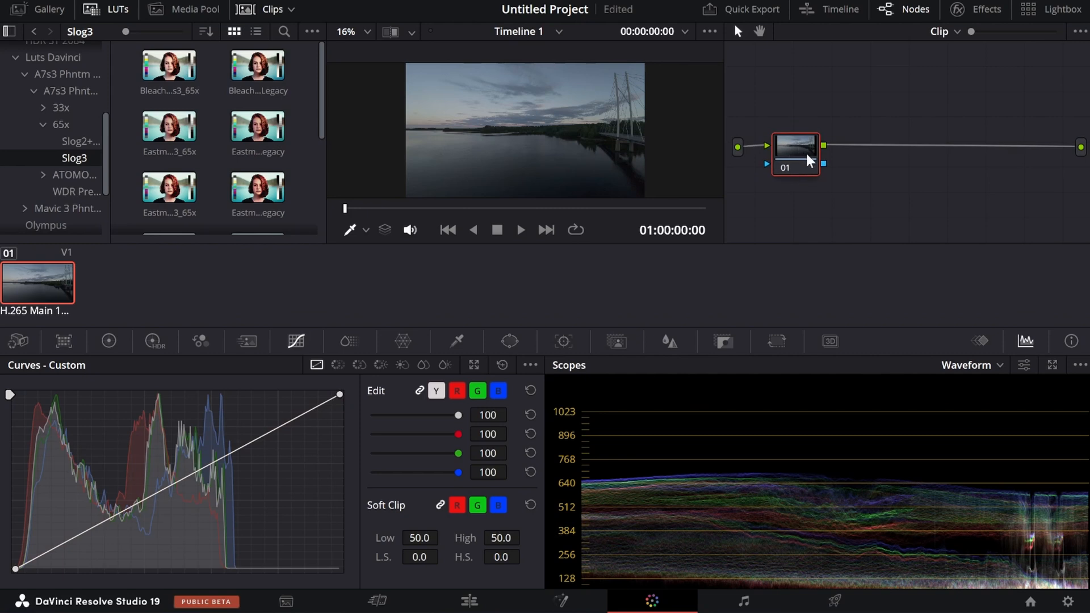
{"action": "key", "text": "shift+s"}
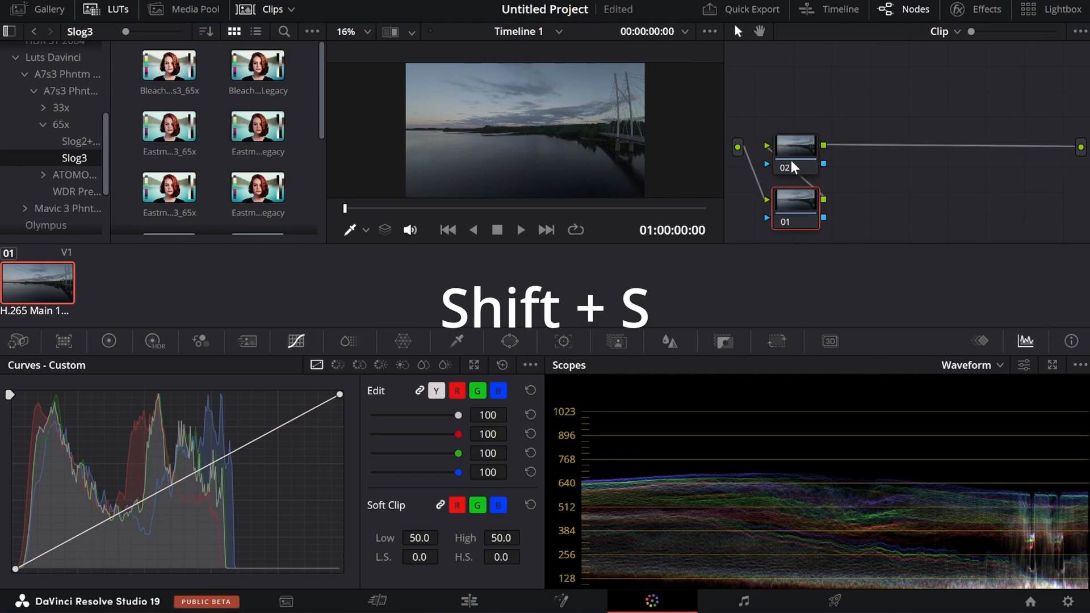
{"action": "key", "text": "shift+s"}
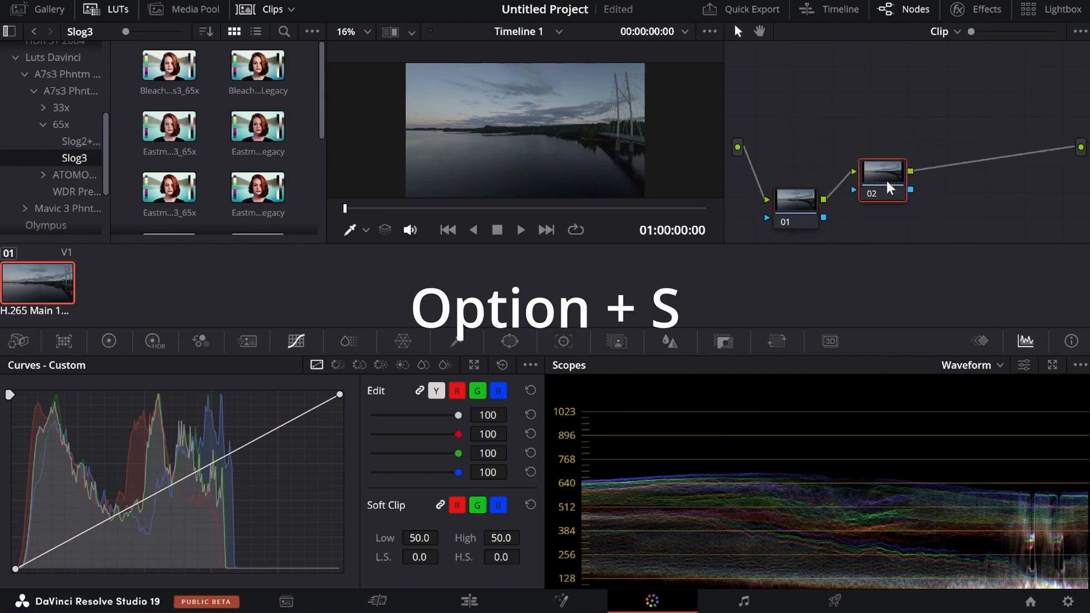
{"action": "key", "text": "alt+s"}
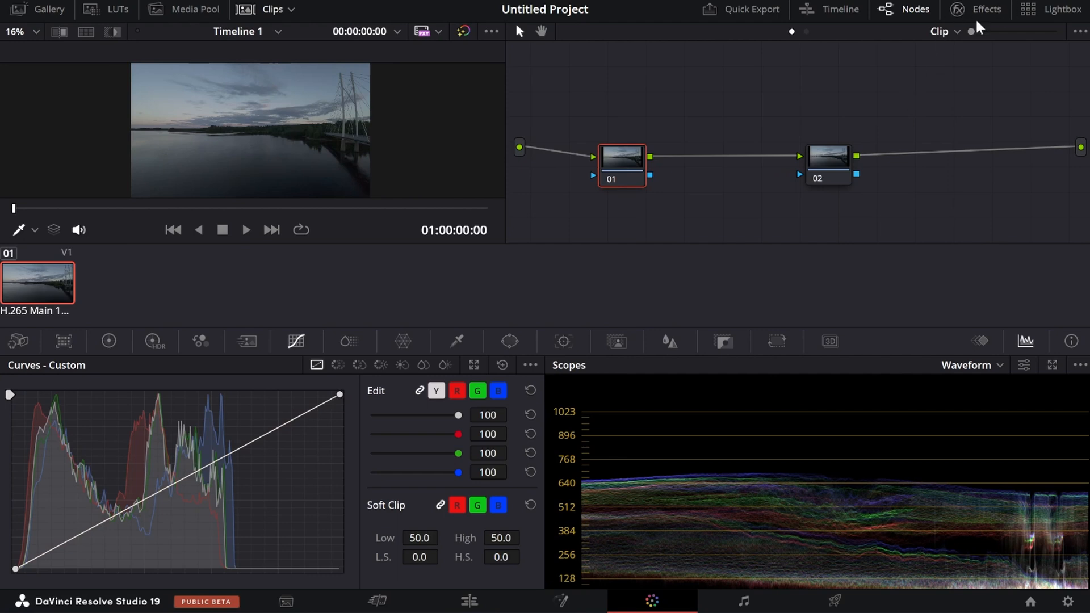
- Find Color Space Transform in the Effects library by searching 'color spa' and apply it to node 01
{"action": "left_click", "coordinate": [977, 11]}
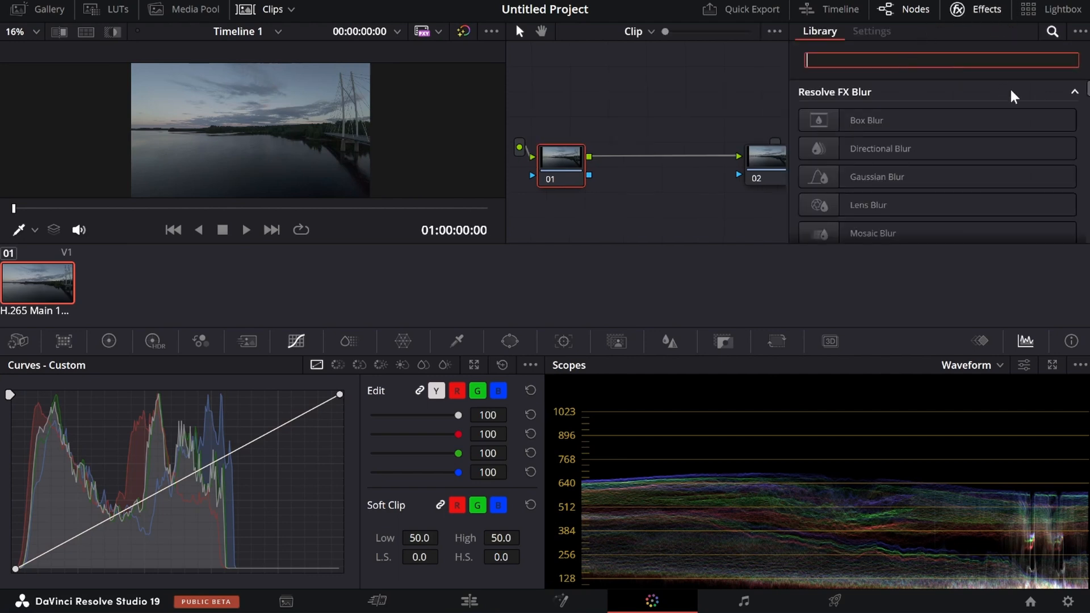
{"action": "type", "text": "color space"}
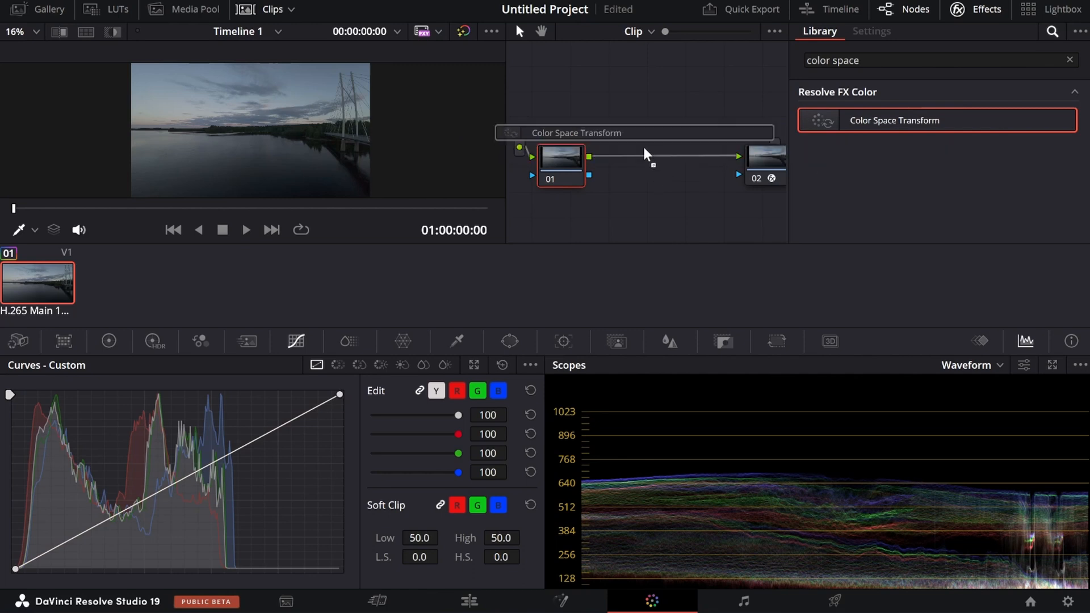
{"action": "left_click", "coordinate": [871, 30]}
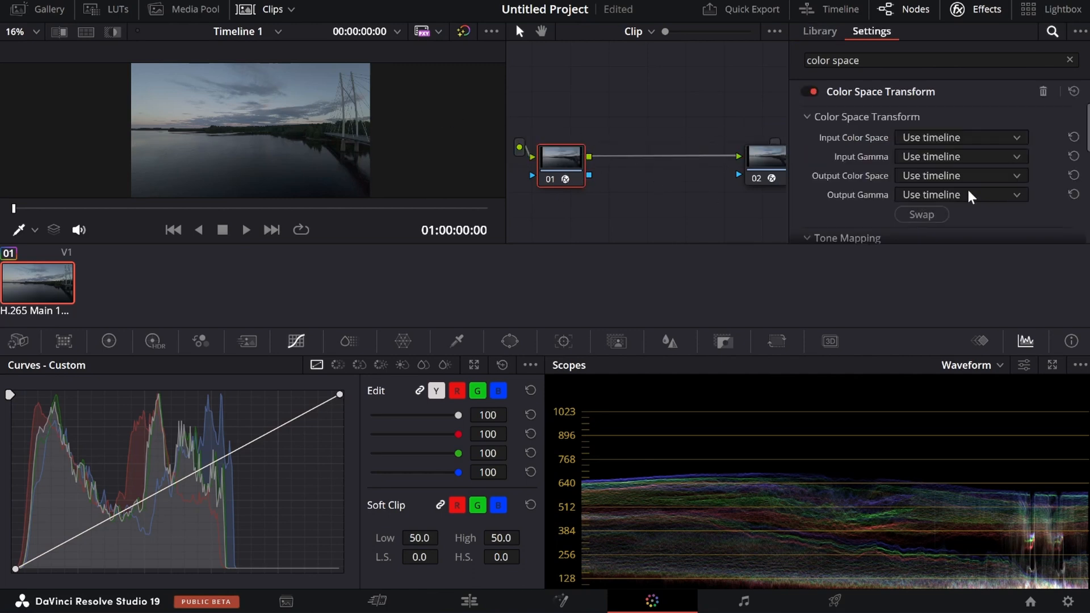
{"action": "mouse_move", "coordinate": [906, 165]}
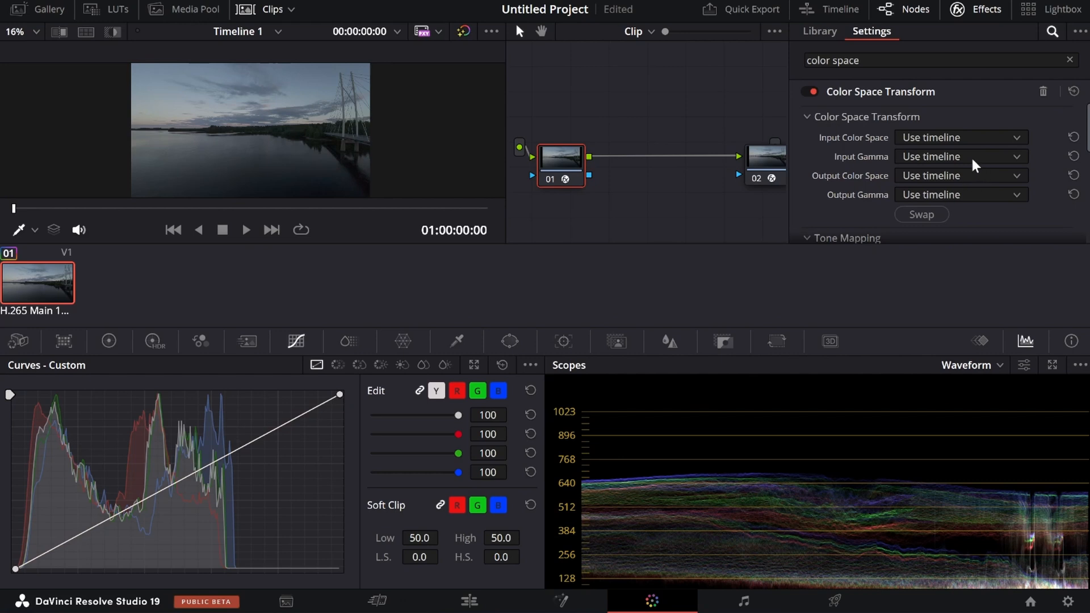
{"action": "mouse_move", "coordinate": [967, 177]}
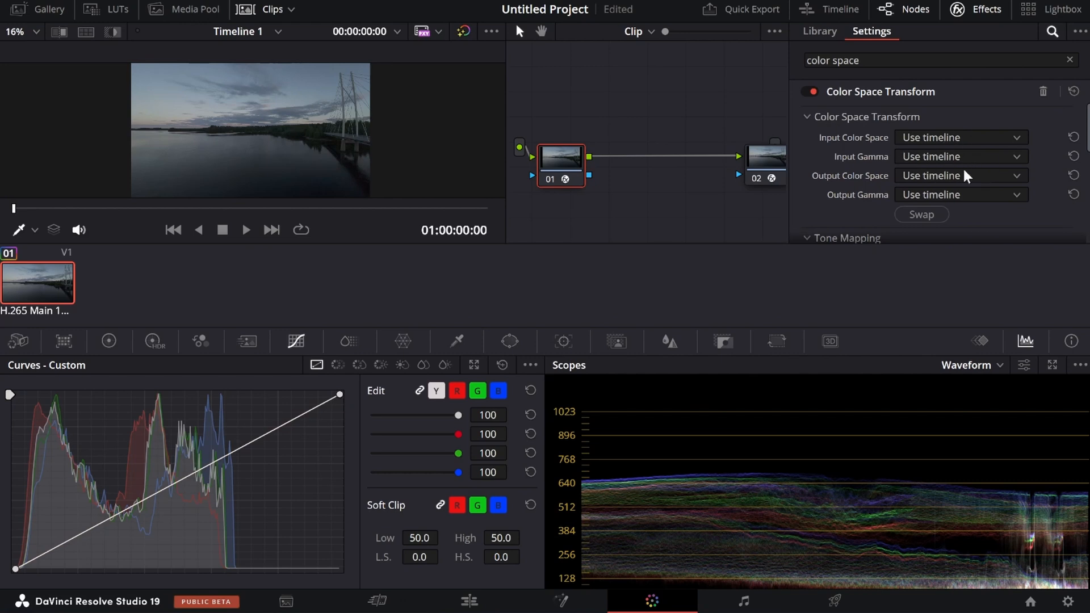
- Set node 01's CST input color space and gamma to Rec.709 after first trying DJI D-Gamut/D-Log
{"action": "left_click", "coordinate": [960, 175]}
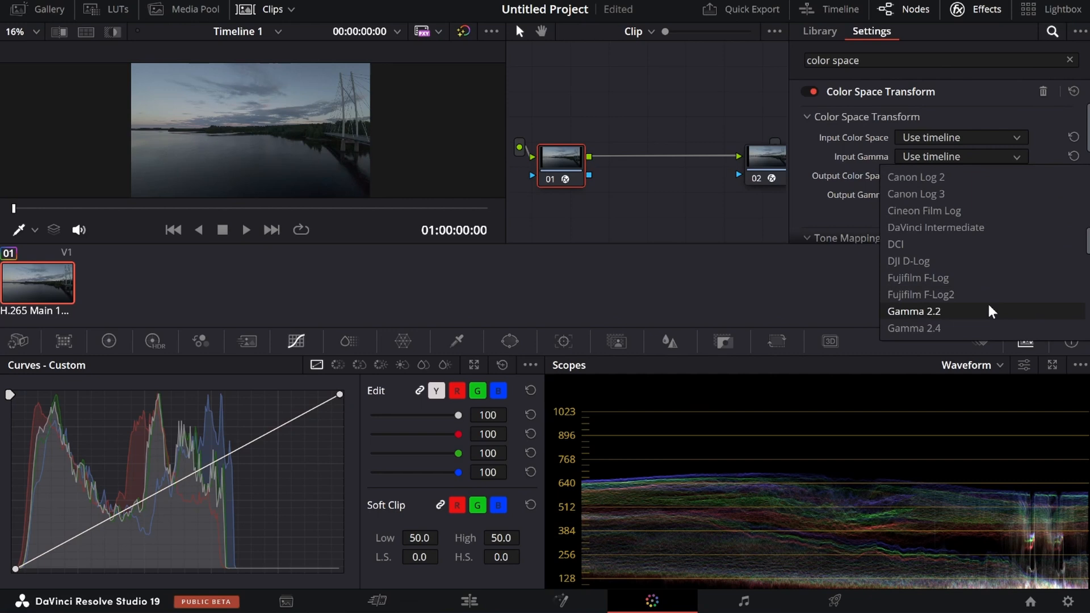
{"action": "left_click", "coordinate": [908, 261]}
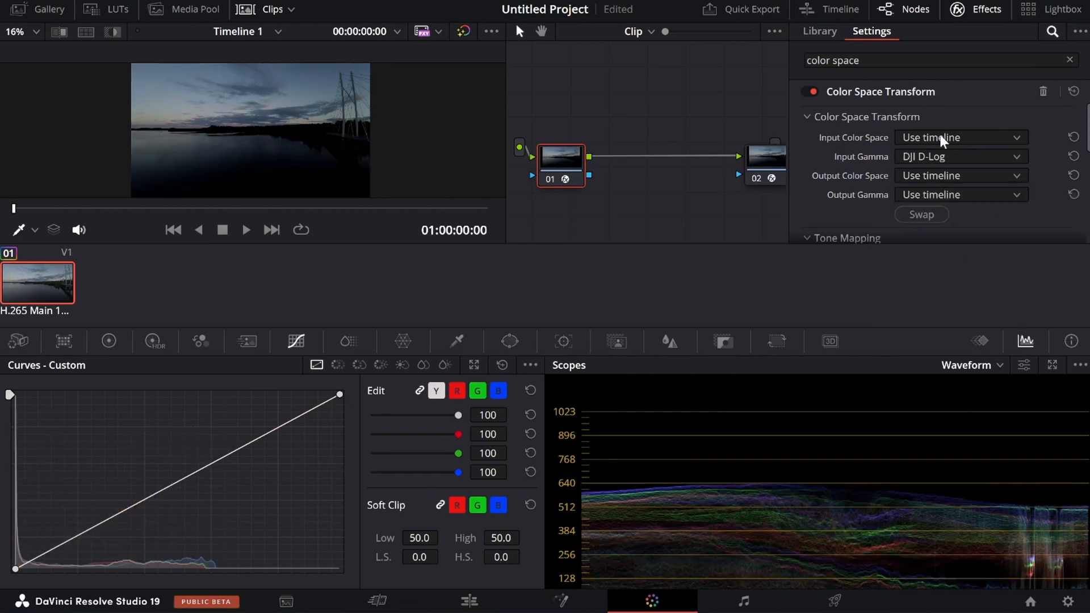
{"action": "left_click", "coordinate": [959, 138]}
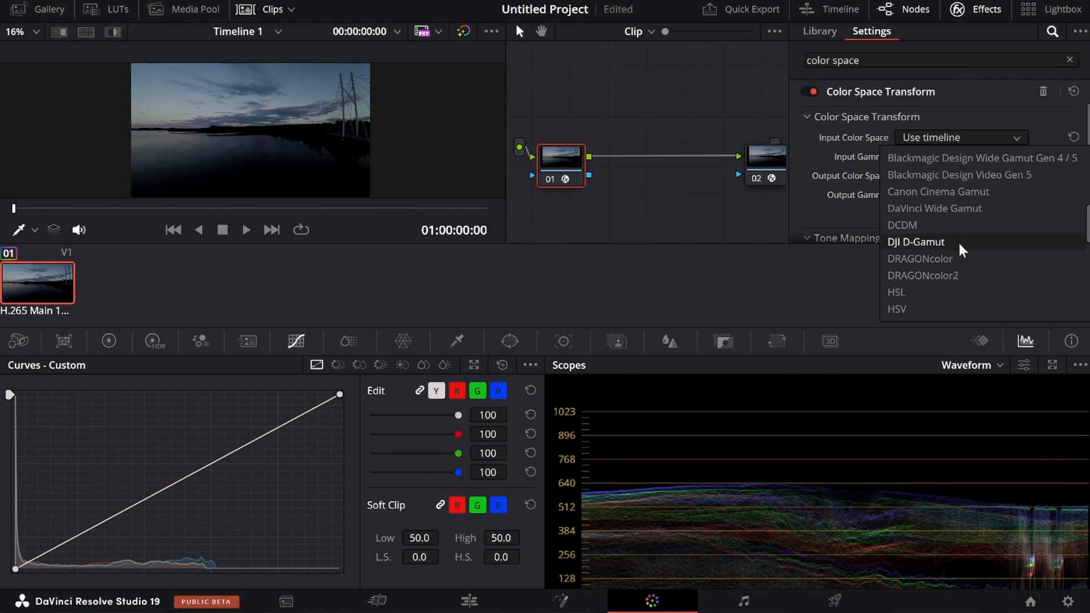
{"action": "left_click", "coordinate": [916, 242]}
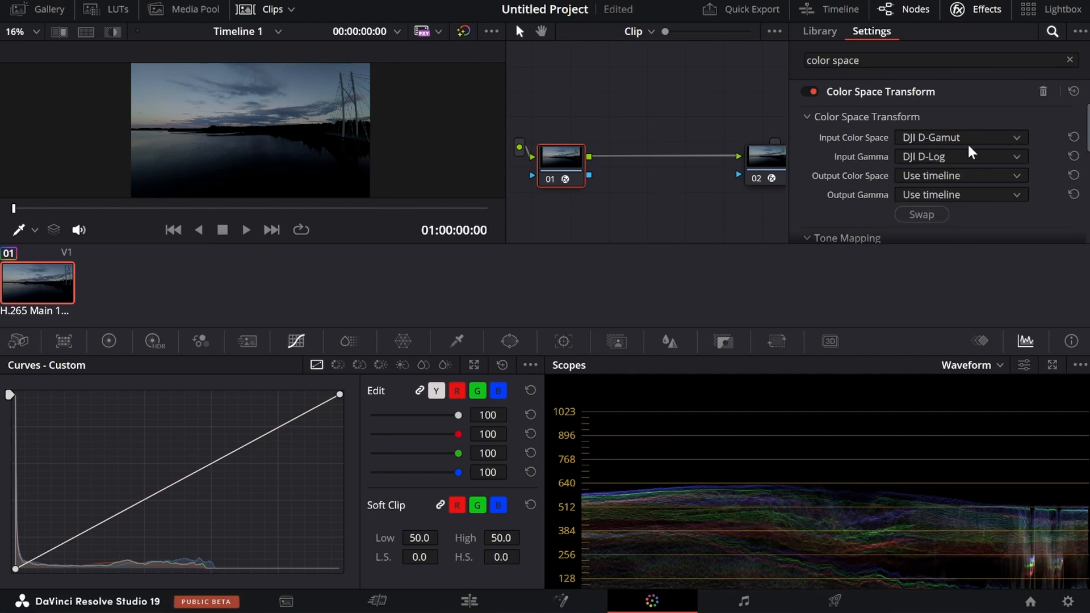
{"action": "left_click", "coordinate": [961, 137]}
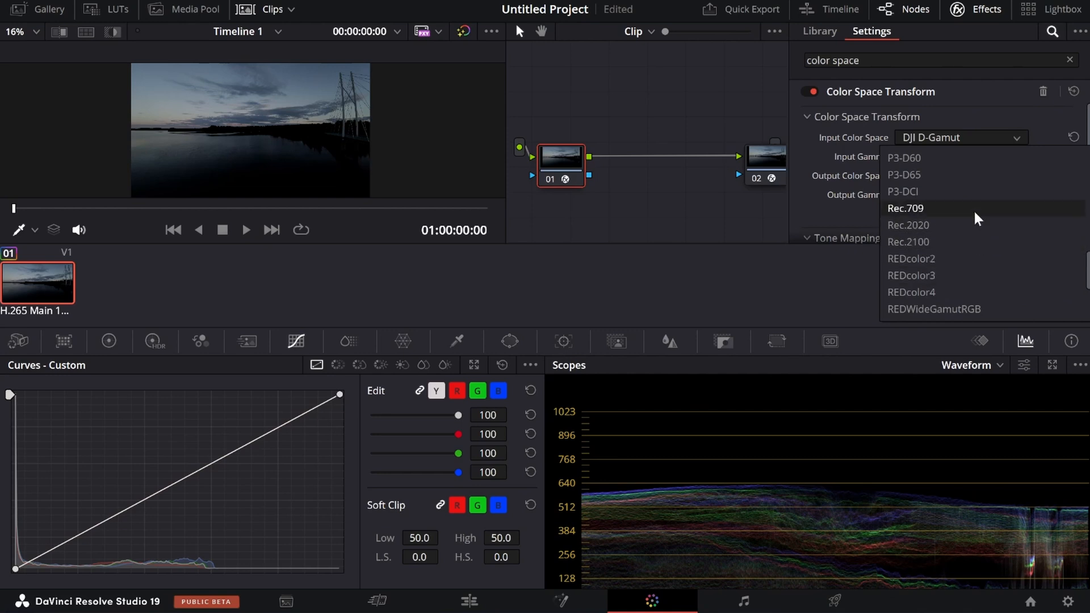
{"action": "left_click", "coordinate": [906, 207]}
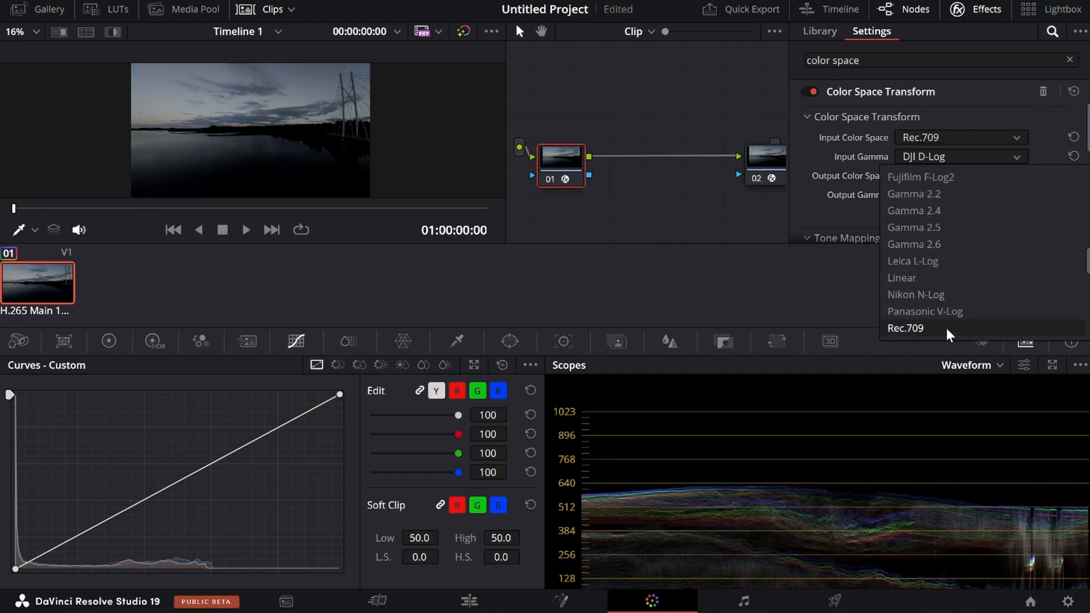
{"action": "left_click", "coordinate": [906, 328]}
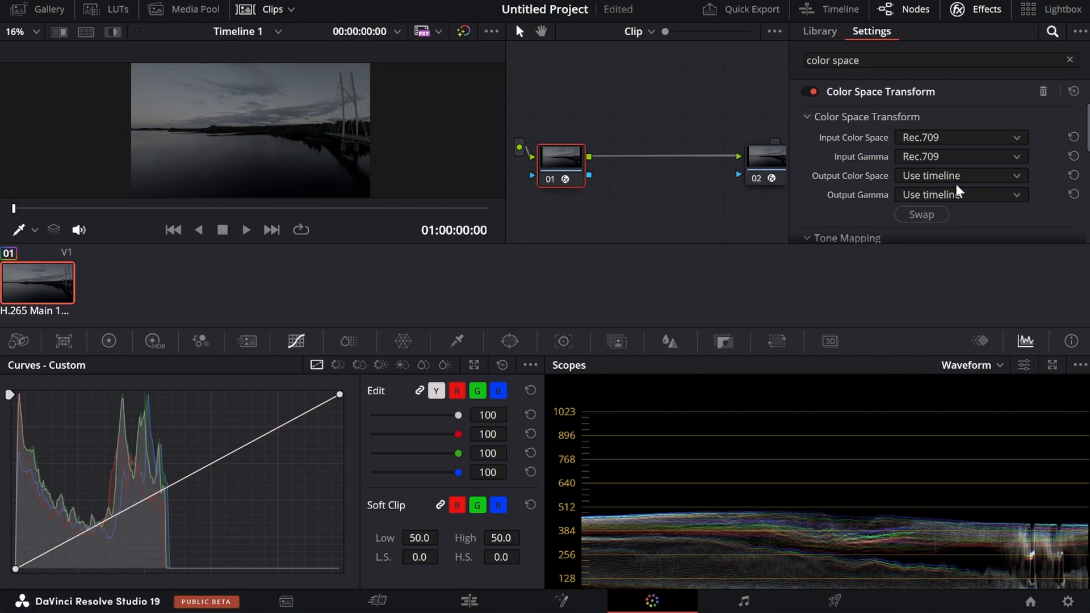
- Set node 01's CST output to DaVinci Wide Gamut with DaVinci Intermediate gamma, then select node 02
{"action": "left_click", "coordinate": [962, 175]}
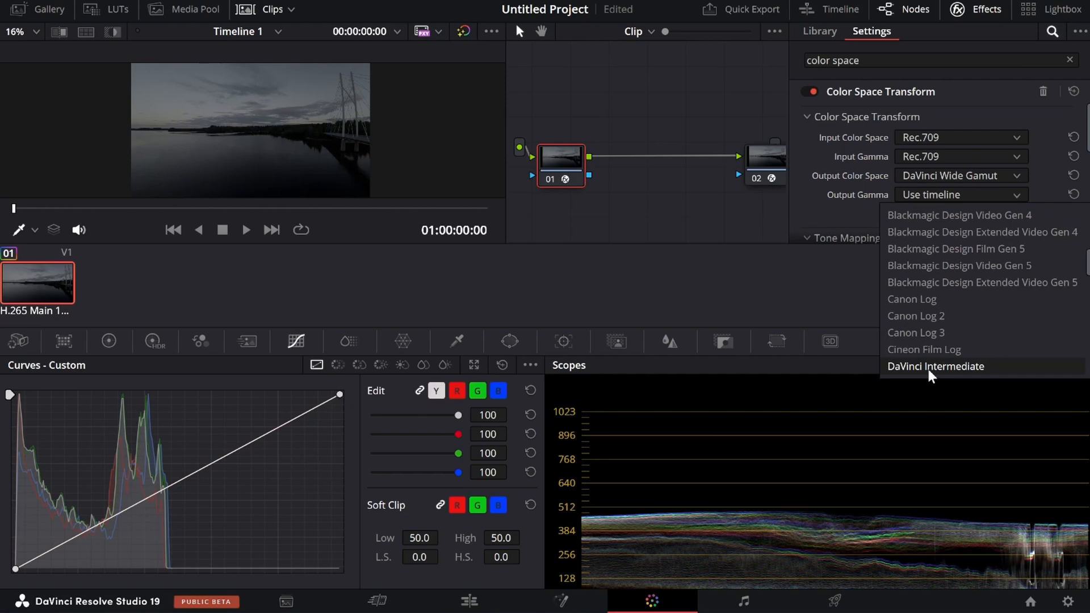
{"action": "left_click", "coordinate": [935, 367]}
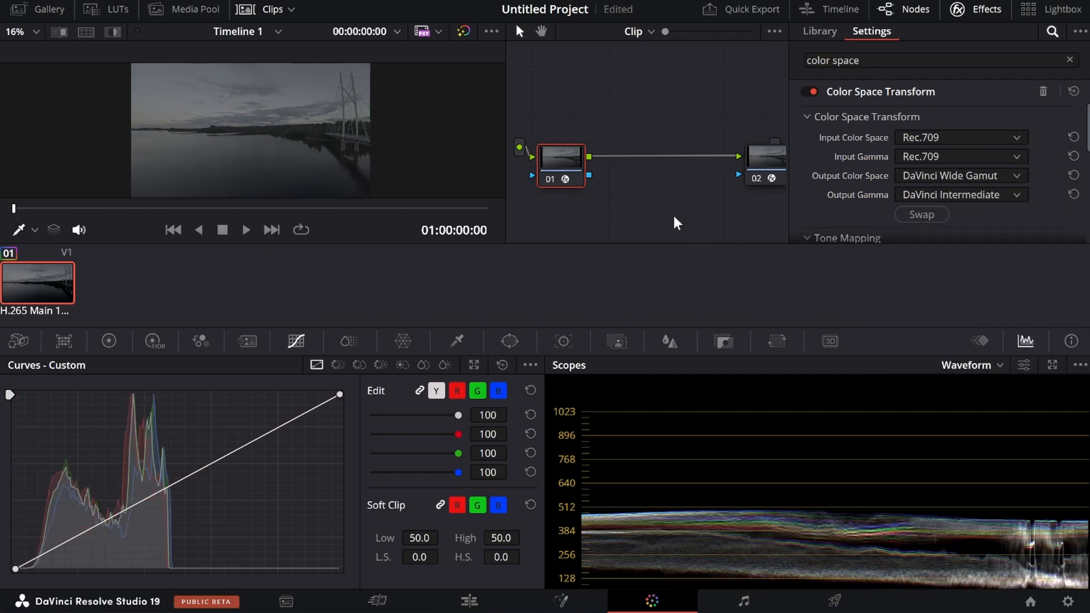
{"action": "left_click", "coordinate": [764, 157]}
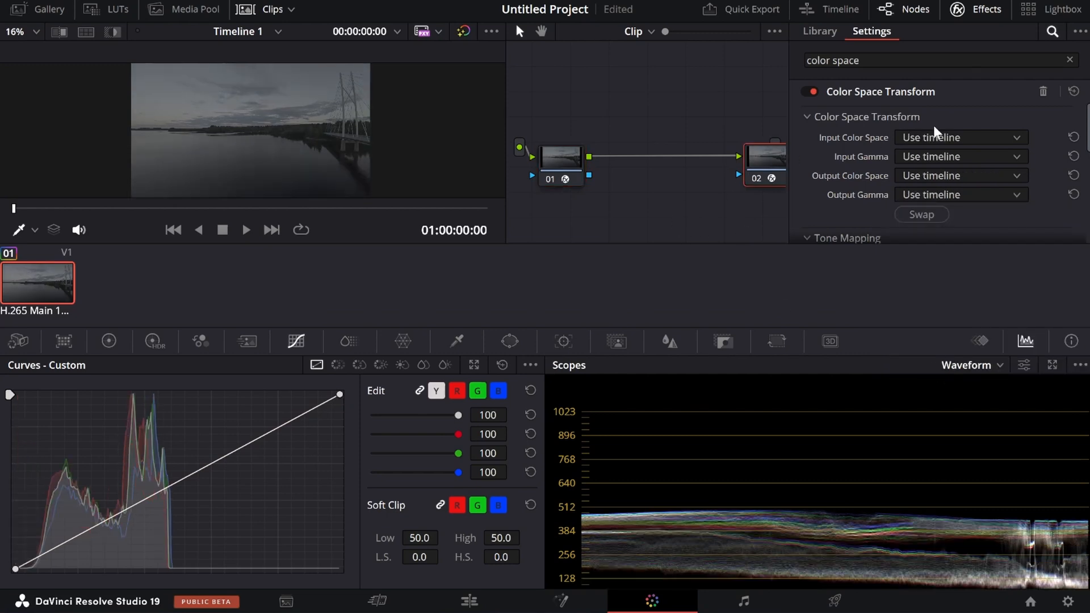
- Set node 02's CST input to DaVinci Wide Gamut with DaVinci Intermediate gamma
{"action": "left_click", "coordinate": [960, 137]}
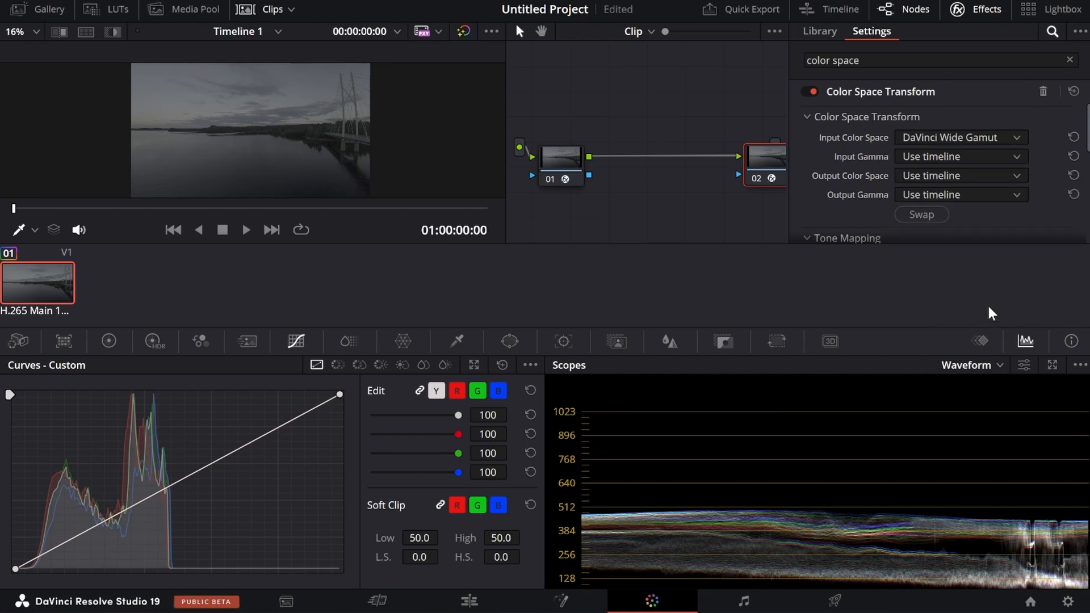
{"action": "left_click", "coordinate": [962, 175]}
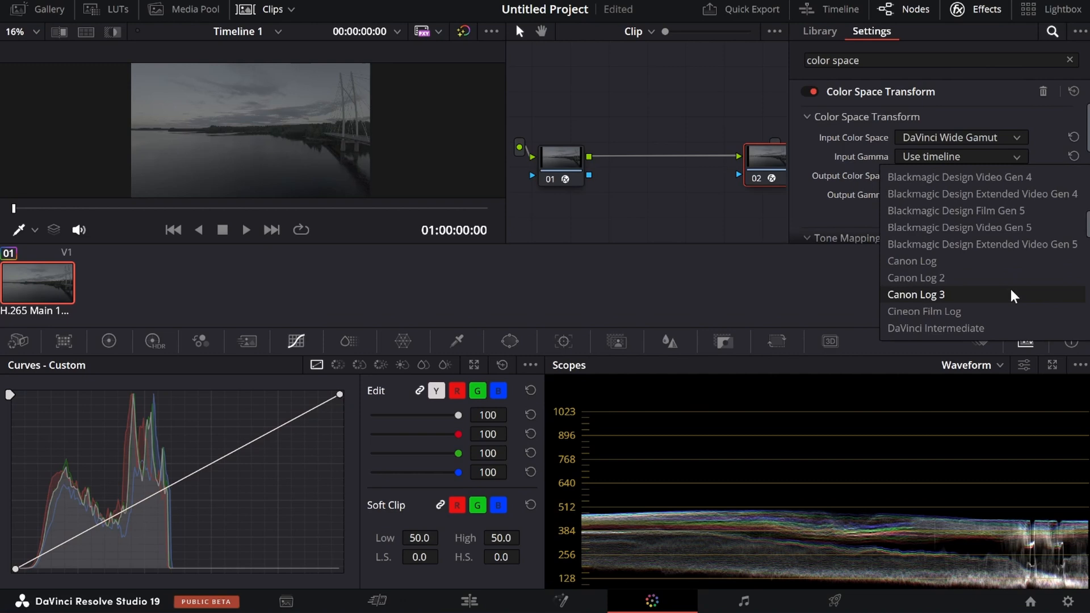
{"action": "left_click", "coordinate": [936, 327]}
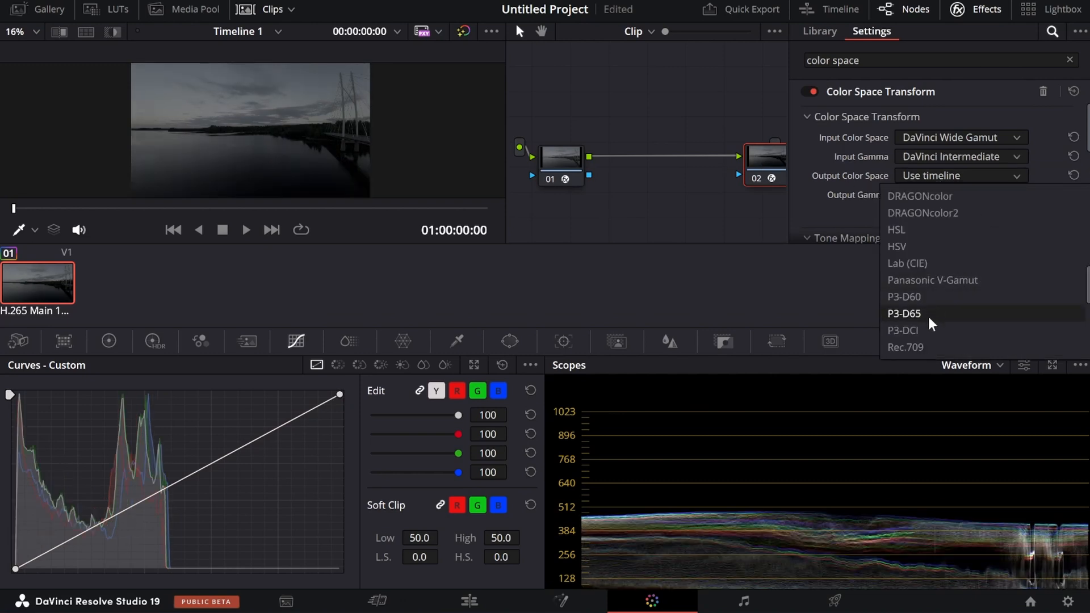
- Set node 02's CST output to Rec.709 with Gamma 2.4
{"action": "left_click", "coordinate": [906, 348]}
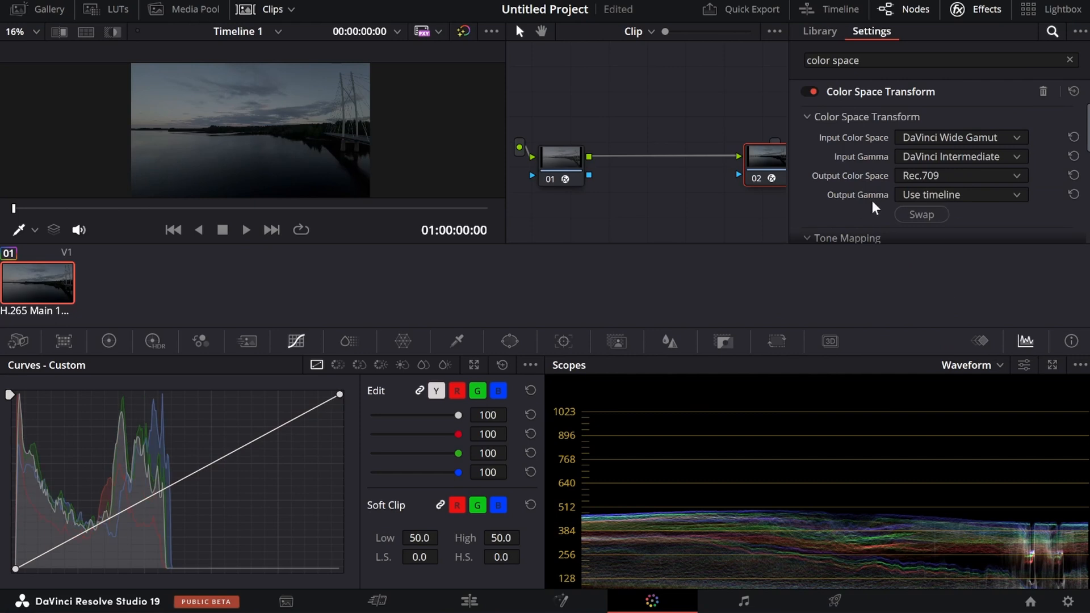
{"action": "left_click", "coordinate": [960, 195]}
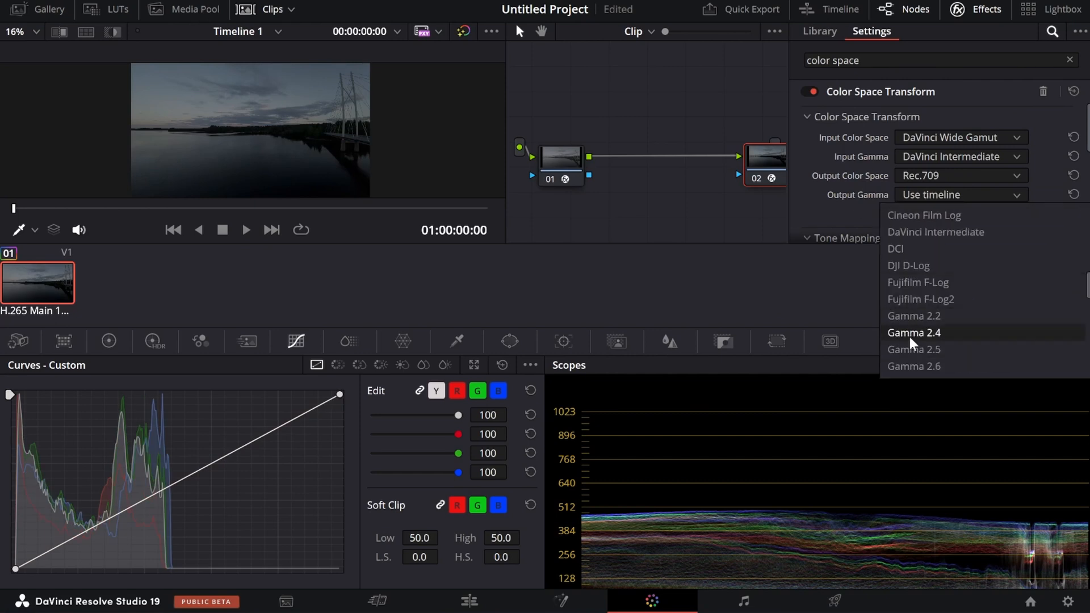
{"action": "mouse_move", "coordinate": [938, 341]}
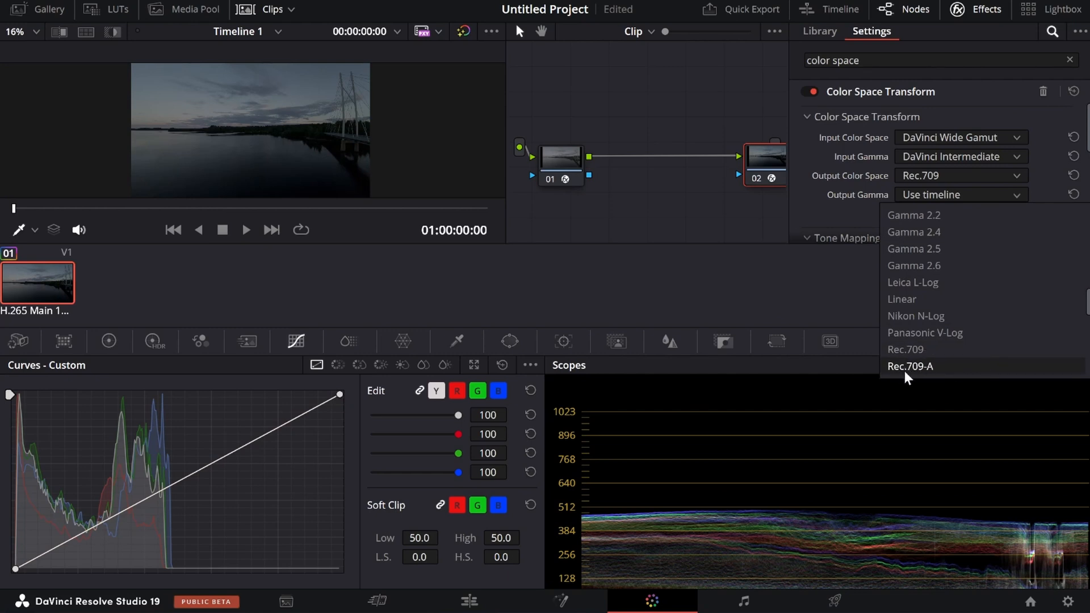
{"action": "mouse_move", "coordinate": [913, 232]}
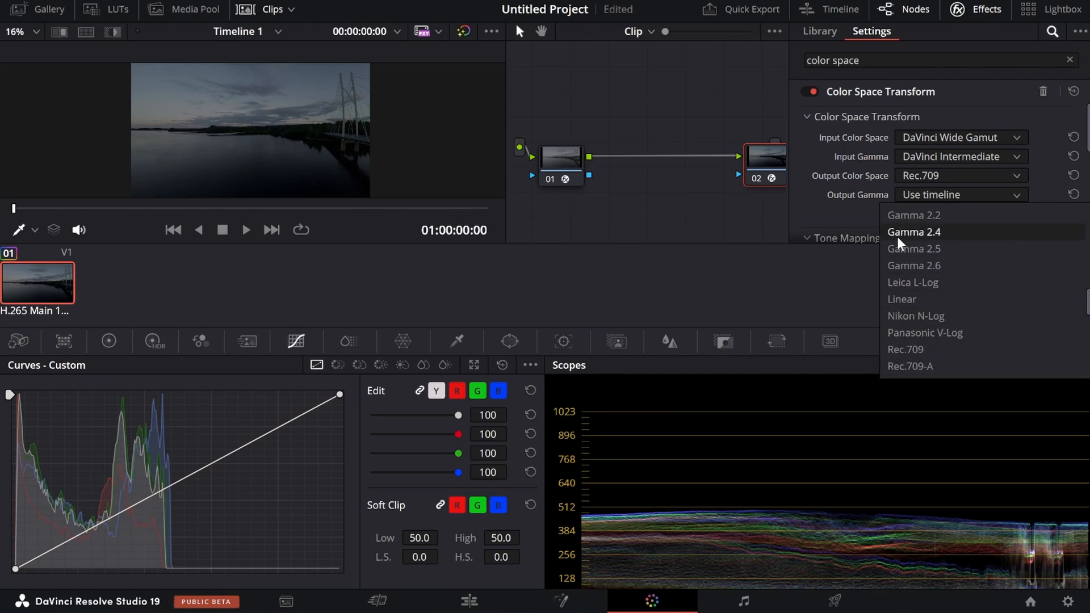
{"action": "mouse_move", "coordinate": [967, 242]}
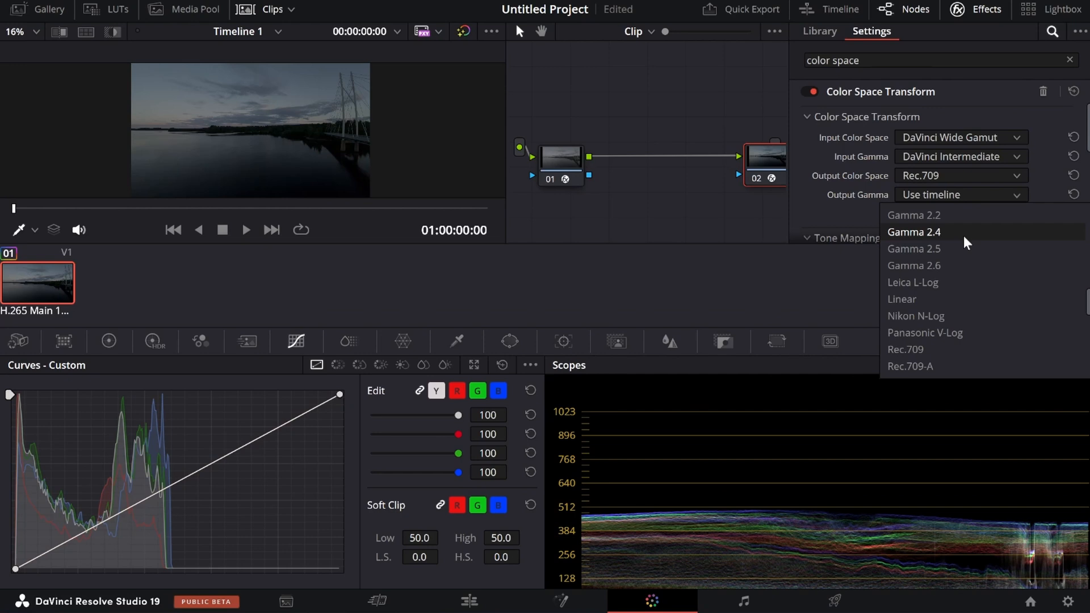
{"action": "left_click", "coordinate": [914, 232]}
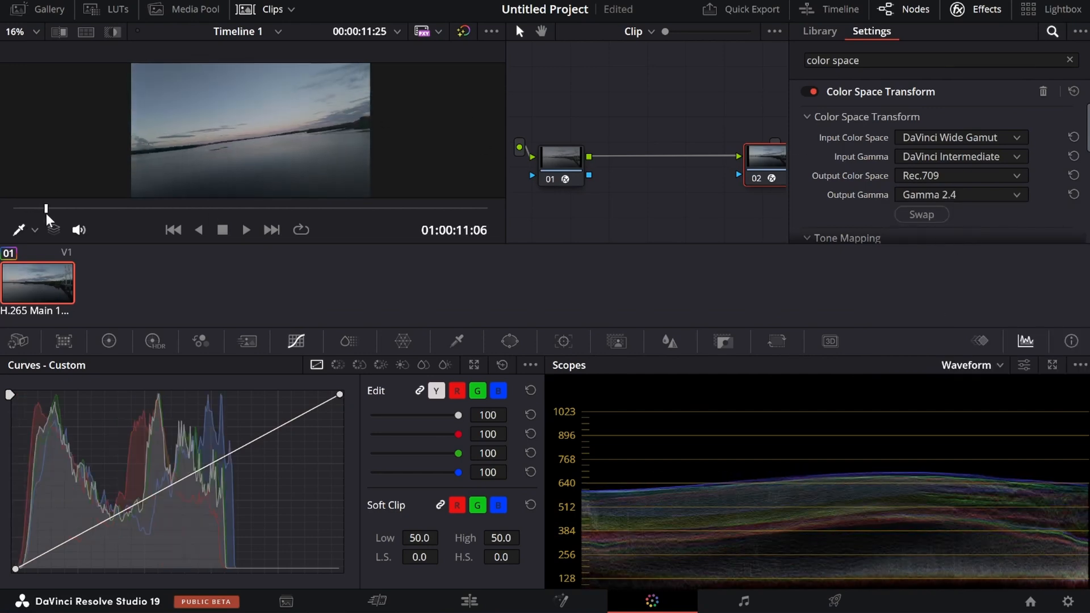
- Scrub later into the clip and review the two transform nodes
{"action": "left_click_drag", "start_coordinate": [45, 208], "coordinate": [66, 207]}
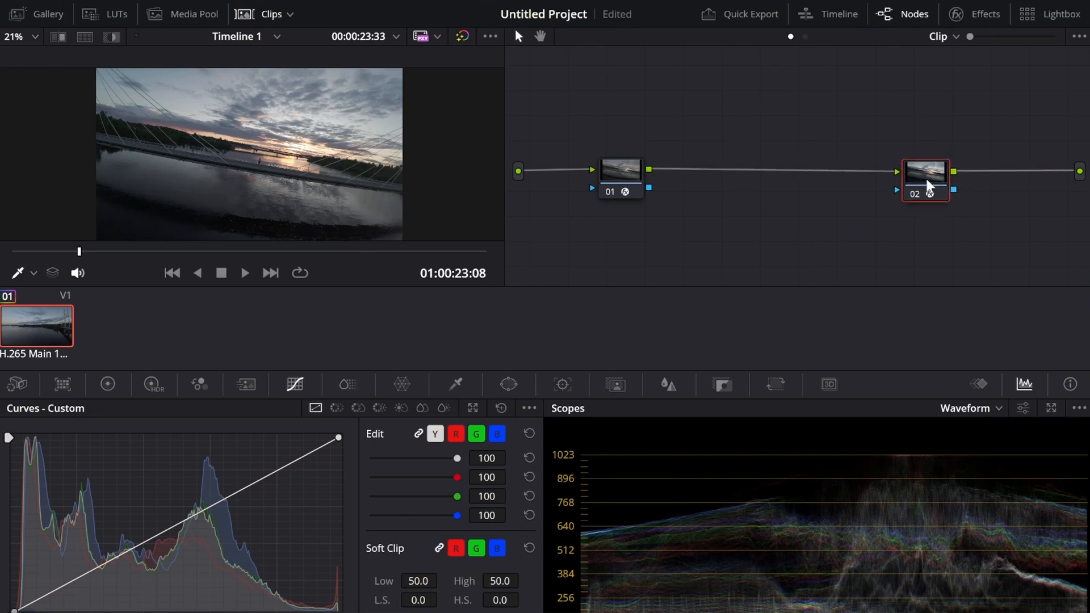
{"action": "left_click", "coordinate": [619, 172]}
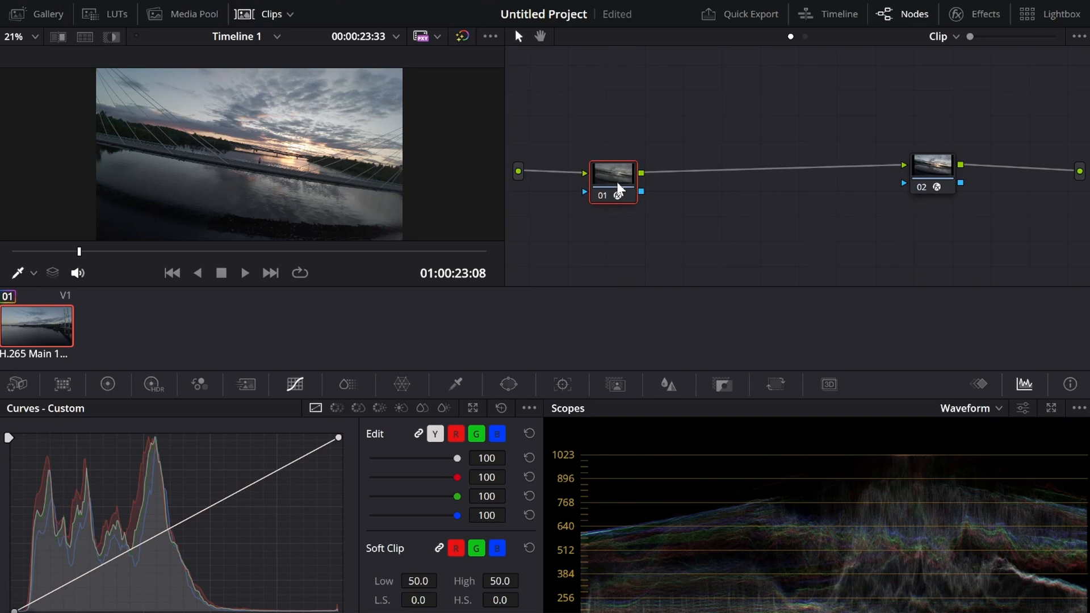
{"action": "left_click", "coordinate": [932, 168]}
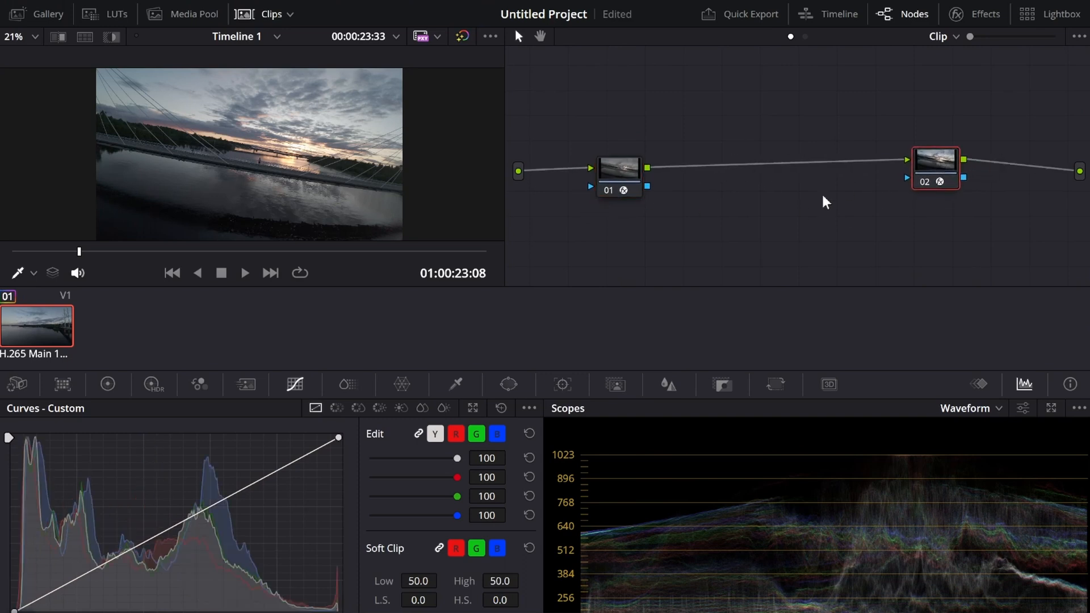
{"action": "mouse_move", "coordinate": [777, 178]}
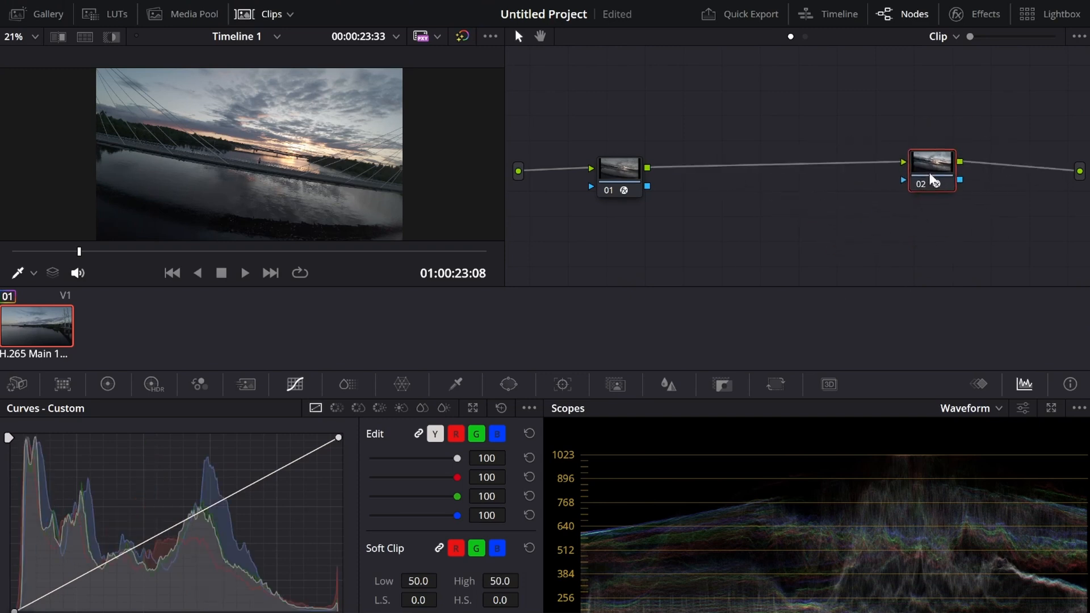
{"action": "left_click_drag", "start_coordinate": [930, 171], "coordinate": [940, 159]}
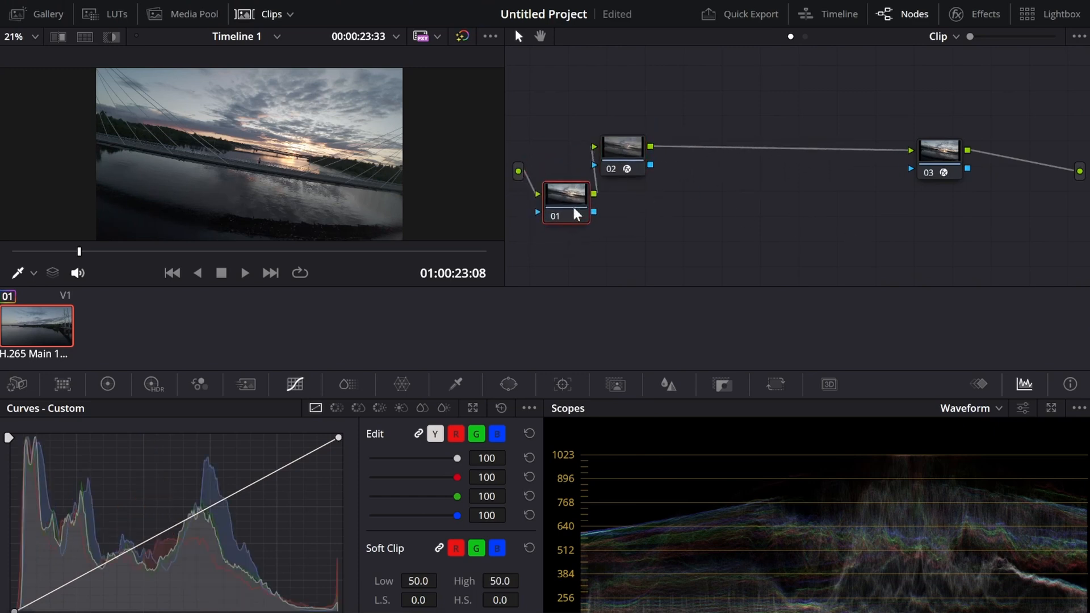
- Move the empty node between the two CST nodes, building toward three middle correction nodes, and show the Primaries Color Wheels
{"action": "left_click_drag", "start_coordinate": [565, 202], "coordinate": [553, 238]}
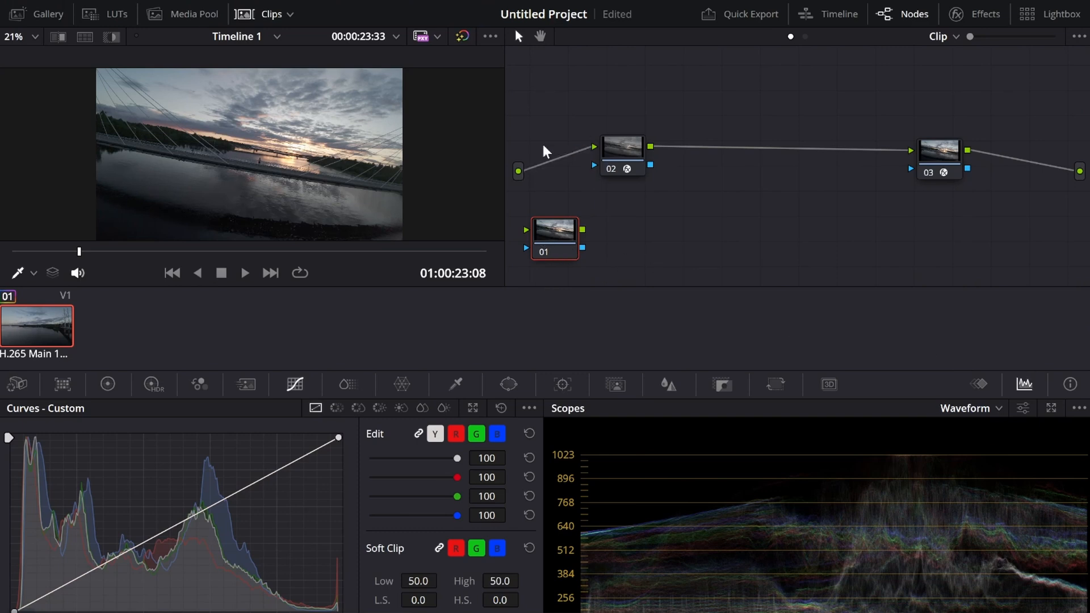
{"action": "left_click_drag", "start_coordinate": [554, 228], "coordinate": [777, 147]}
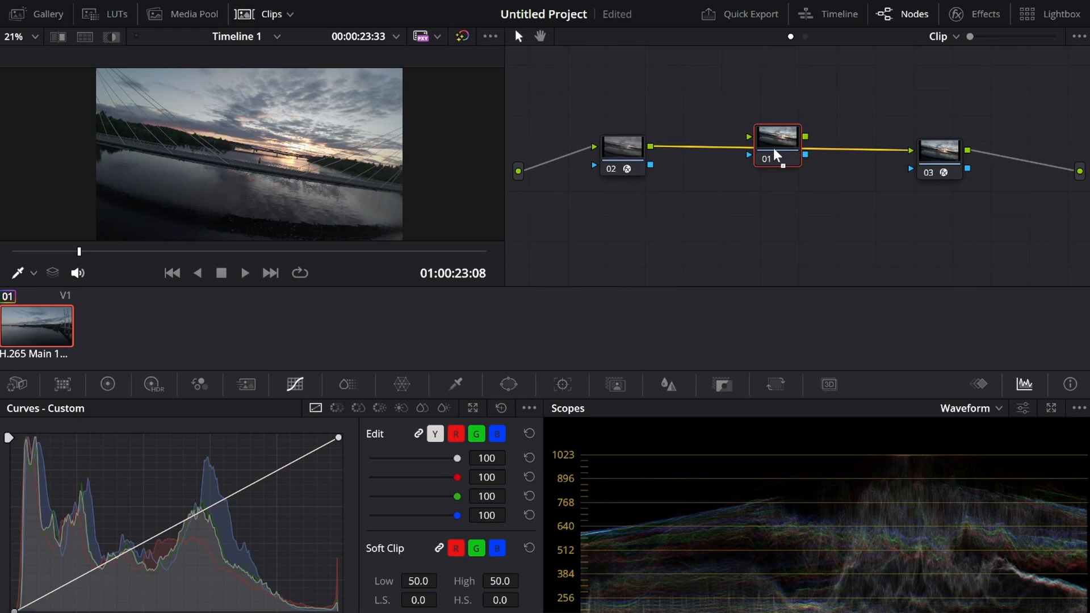
{"action": "left_click", "coordinate": [815, 139]}
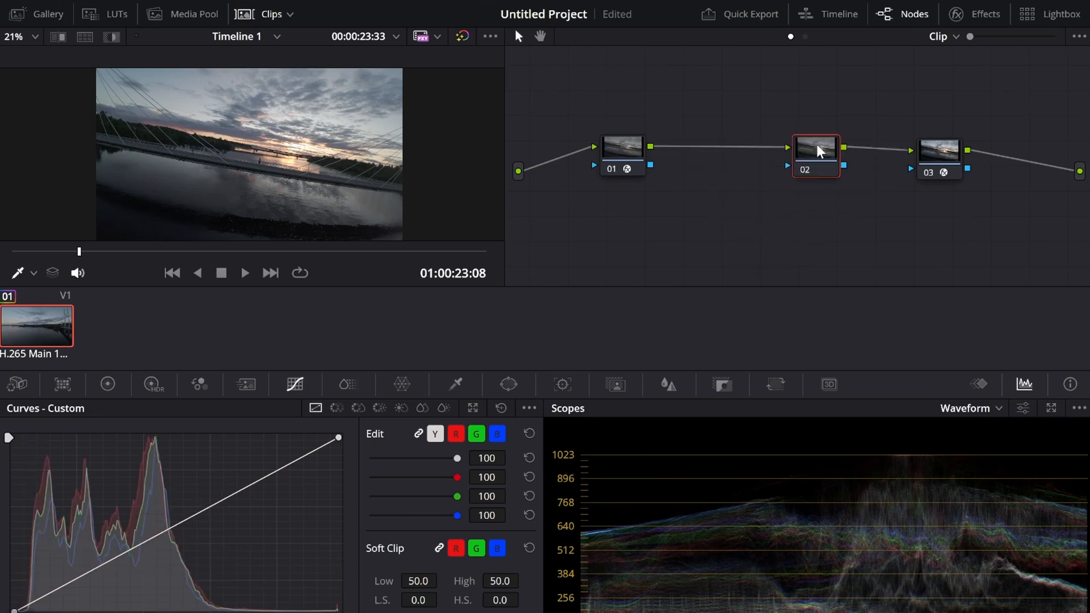
{"action": "left_click_drag", "start_coordinate": [815, 151], "coordinate": [827, 191]}
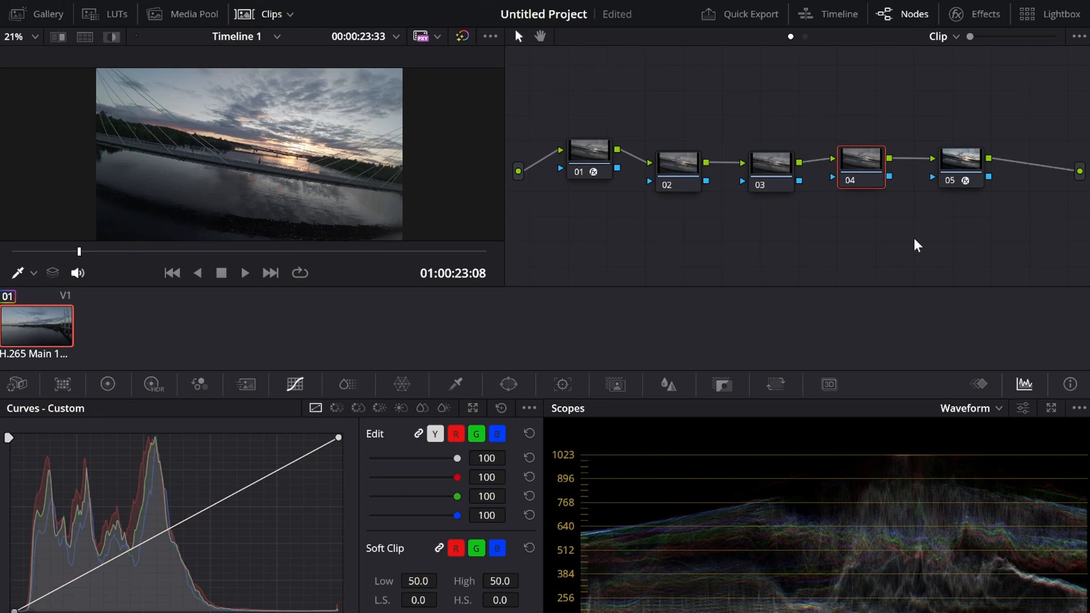
{"action": "left_click", "coordinate": [108, 342]}
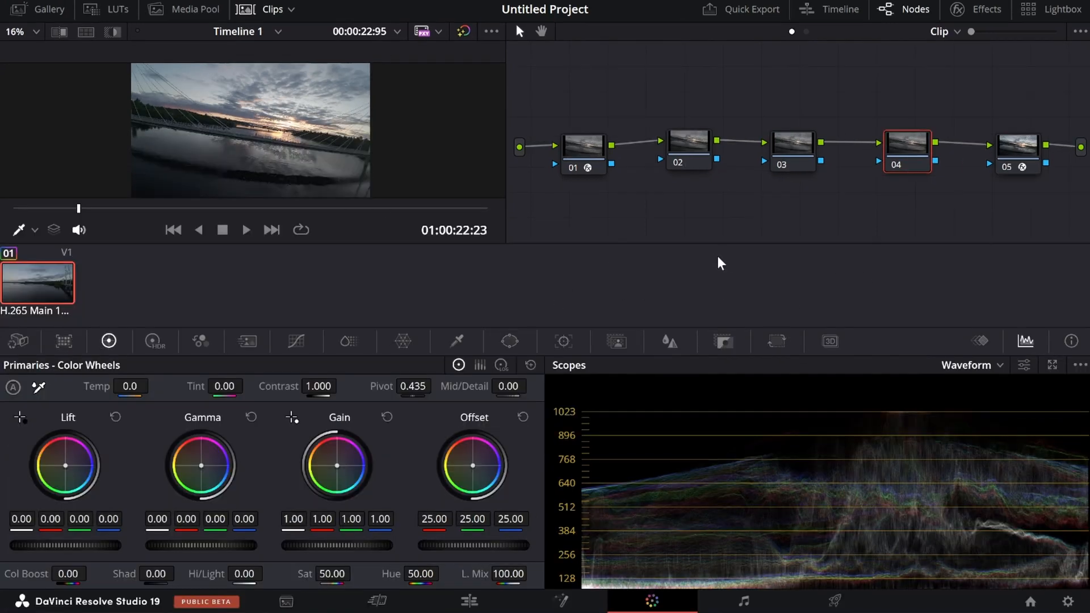
{"action": "mouse_move", "coordinate": [575, 450]}
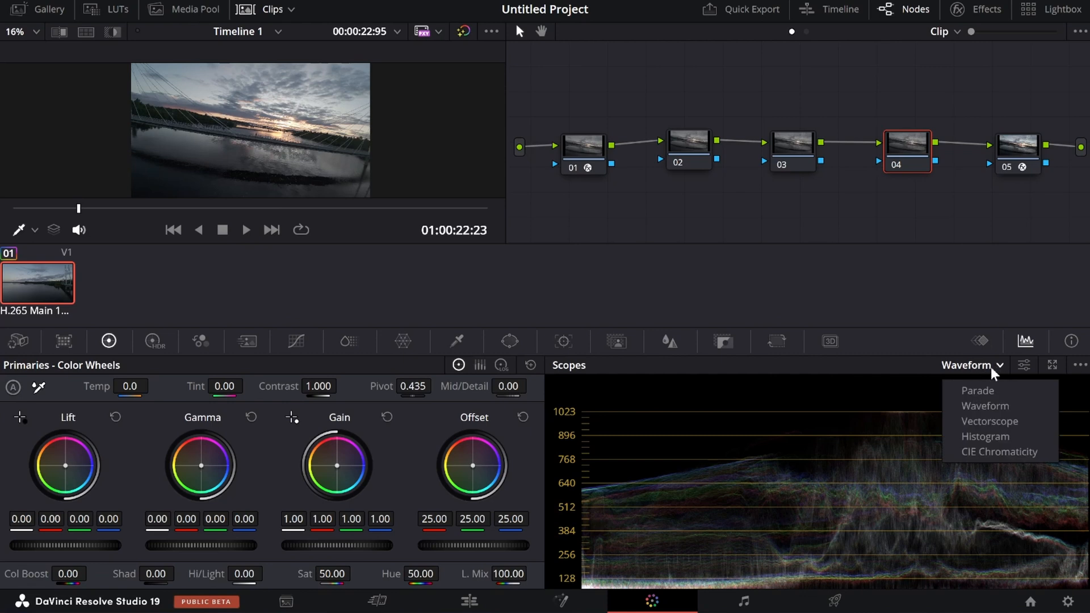
{"action": "mouse_move", "coordinate": [1002, 375]}
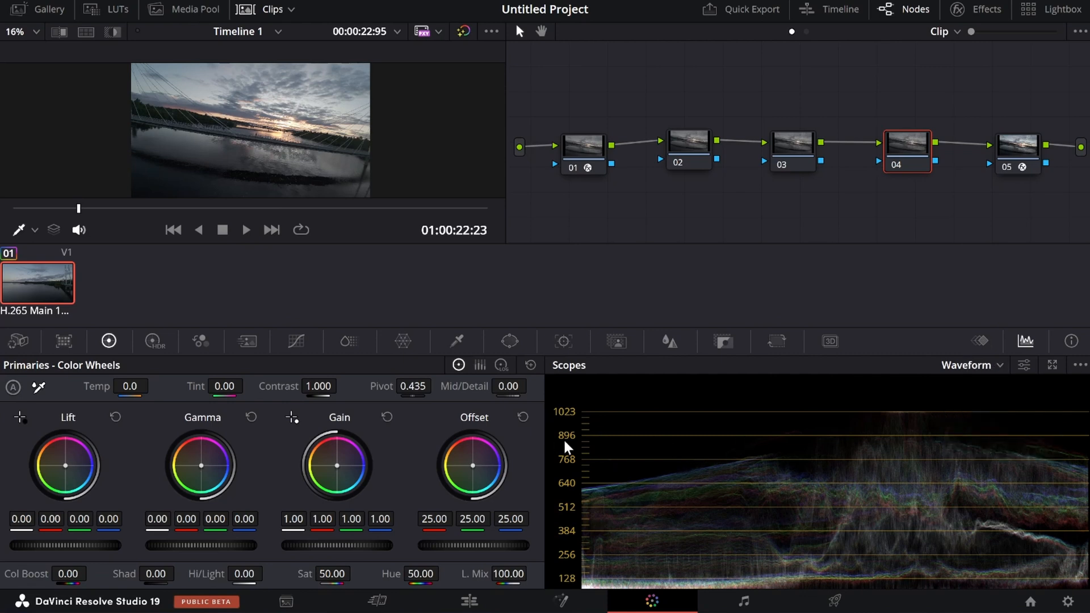
{"action": "mouse_move", "coordinate": [574, 449]}
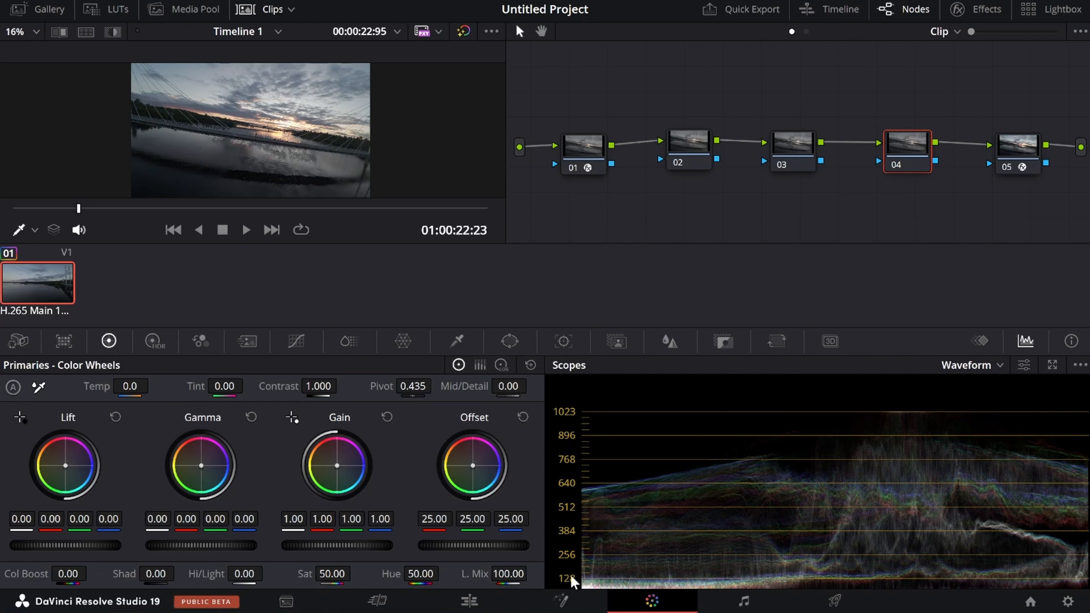
{"action": "mouse_move", "coordinate": [596, 591]}
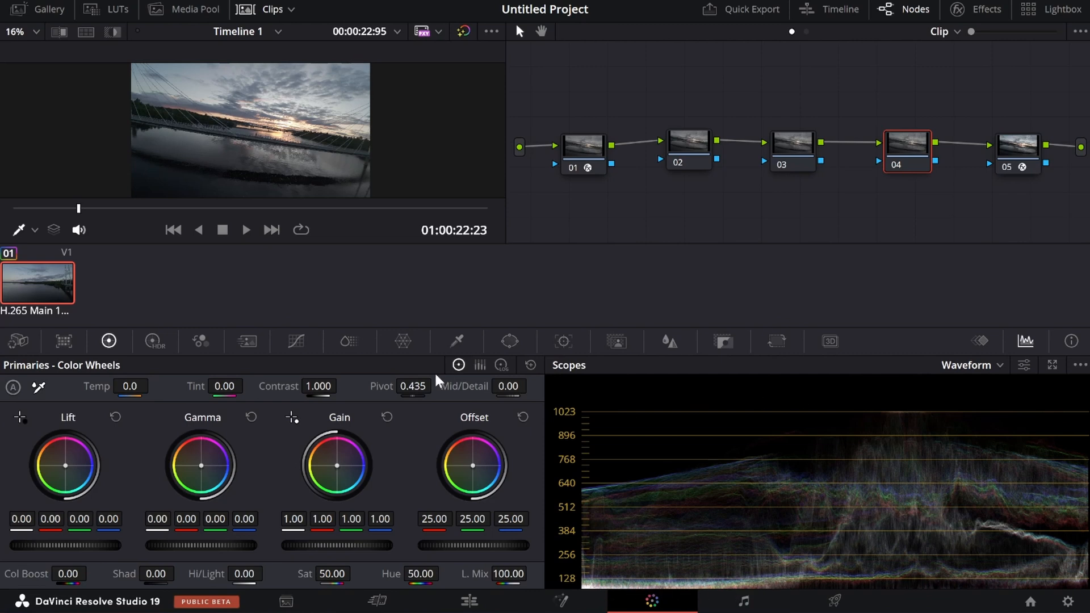
{"action": "mouse_move", "coordinate": [904, 420]}
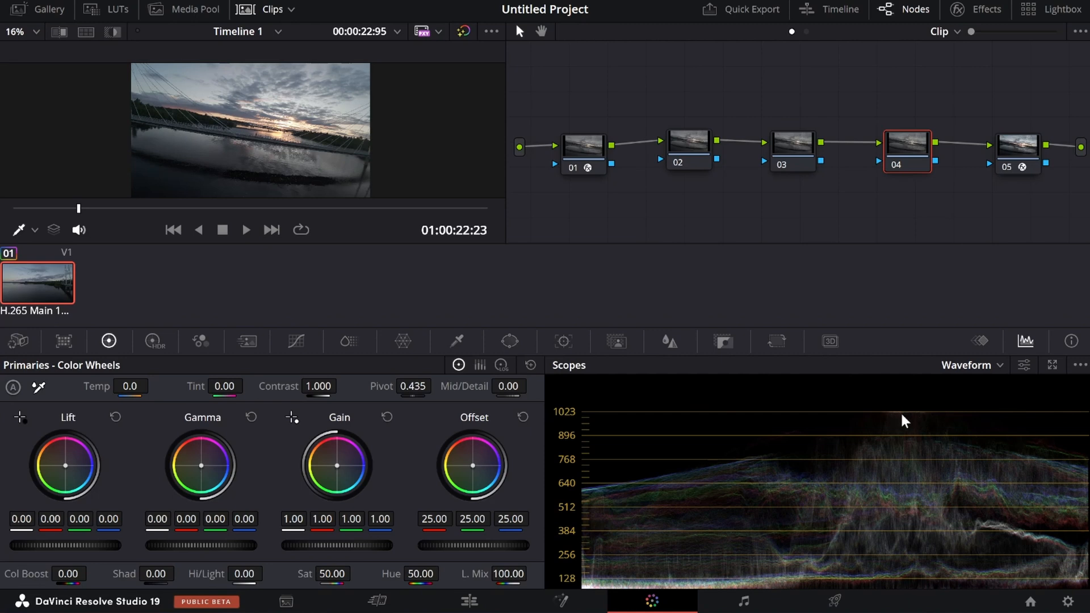
{"action": "mouse_move", "coordinate": [930, 429]}
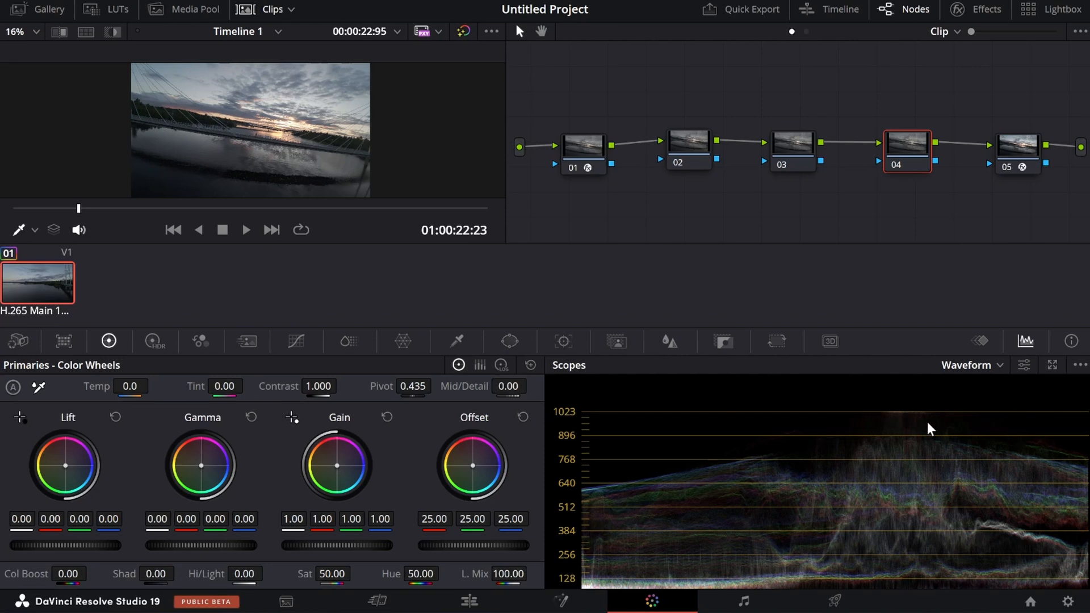
{"action": "mouse_move", "coordinate": [804, 349]}
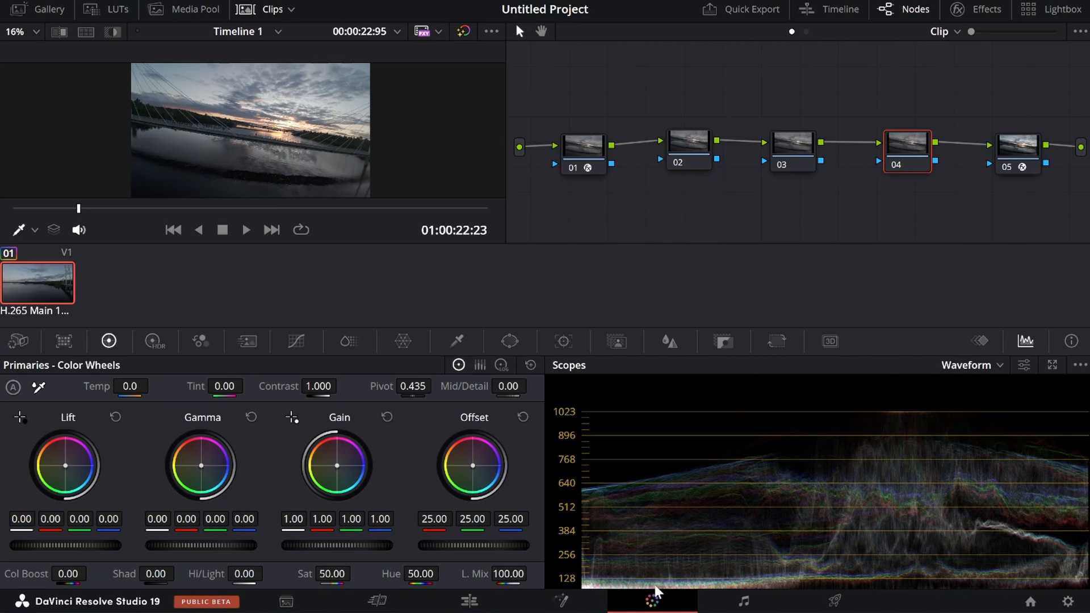
{"action": "mouse_move", "coordinate": [553, 574]}
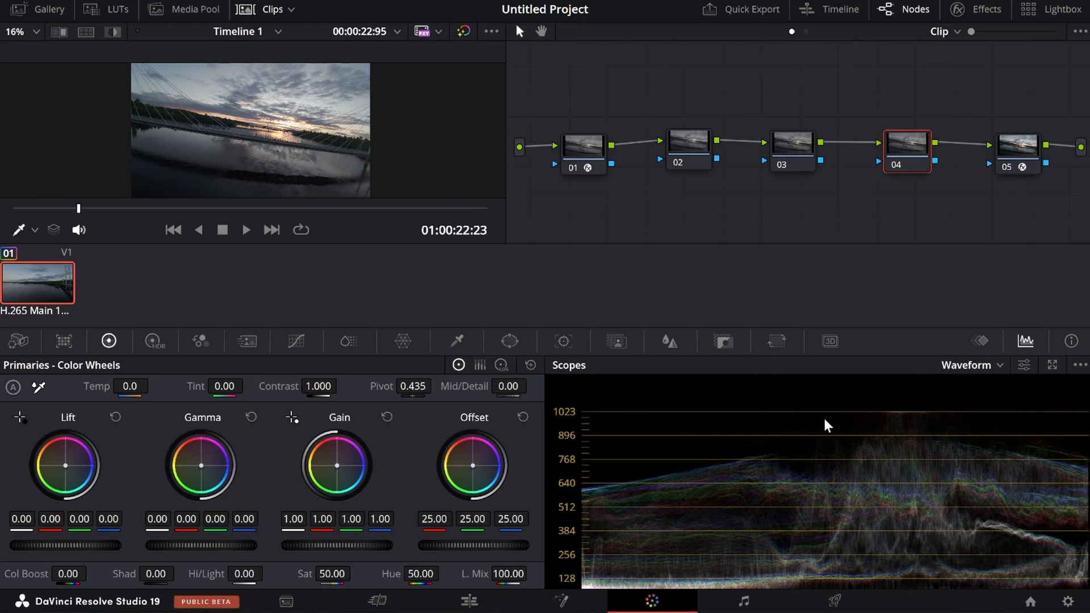
{"action": "mouse_move", "coordinate": [912, 514]}
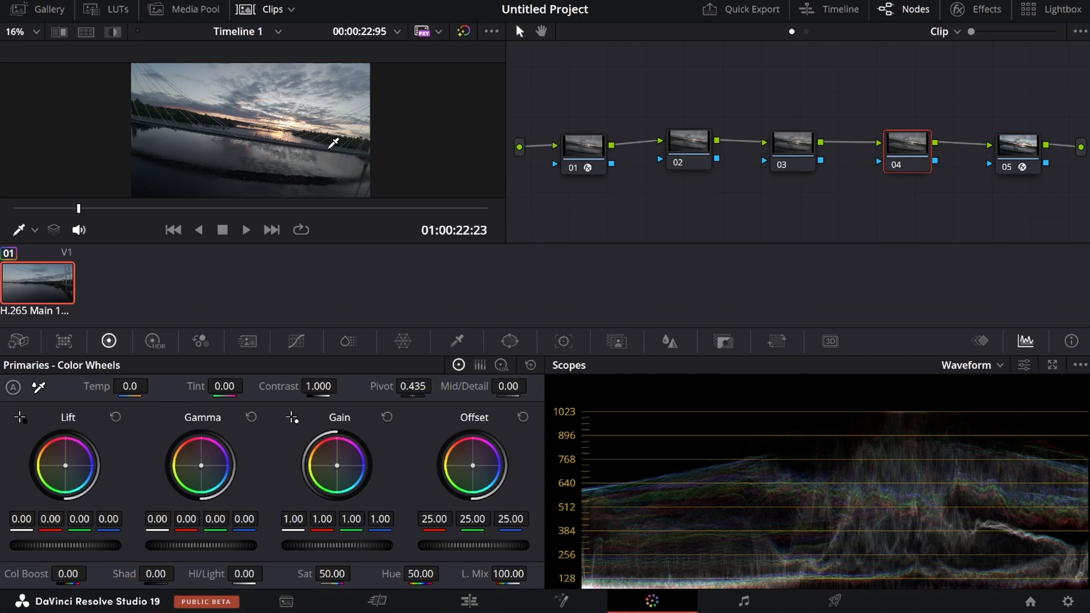
{"action": "mouse_move", "coordinate": [228, 117]}
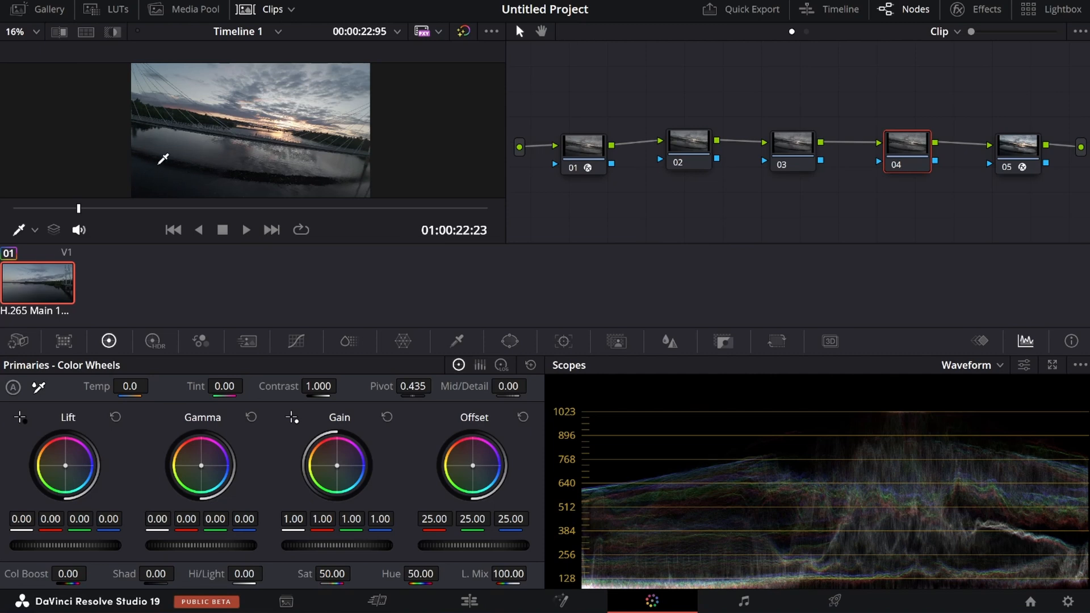
{"action": "mouse_move", "coordinate": [281, 114]}
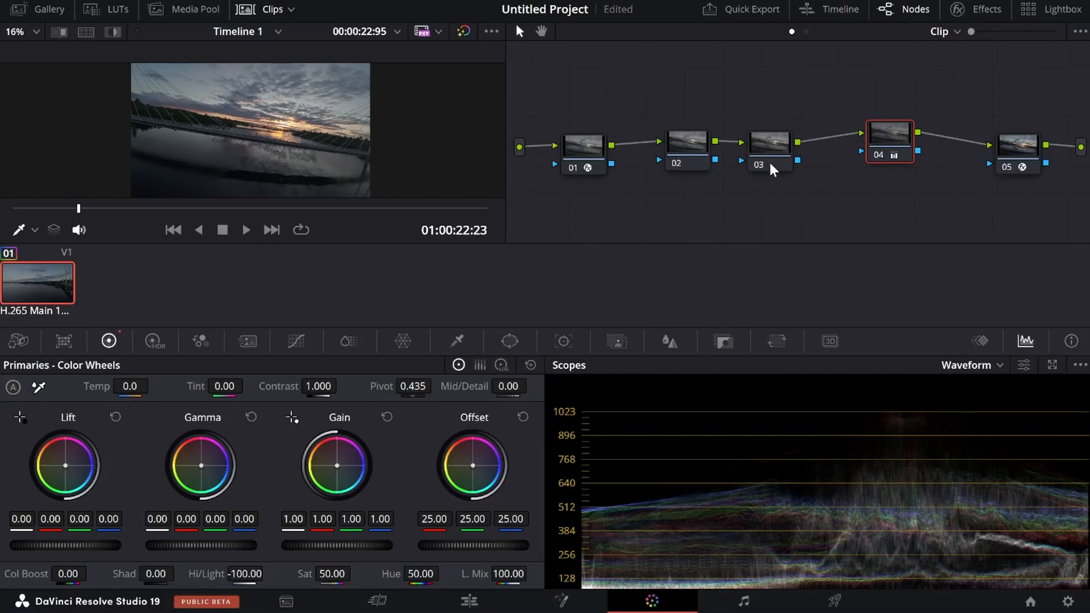
{"action": "left_click", "coordinate": [769, 143]}
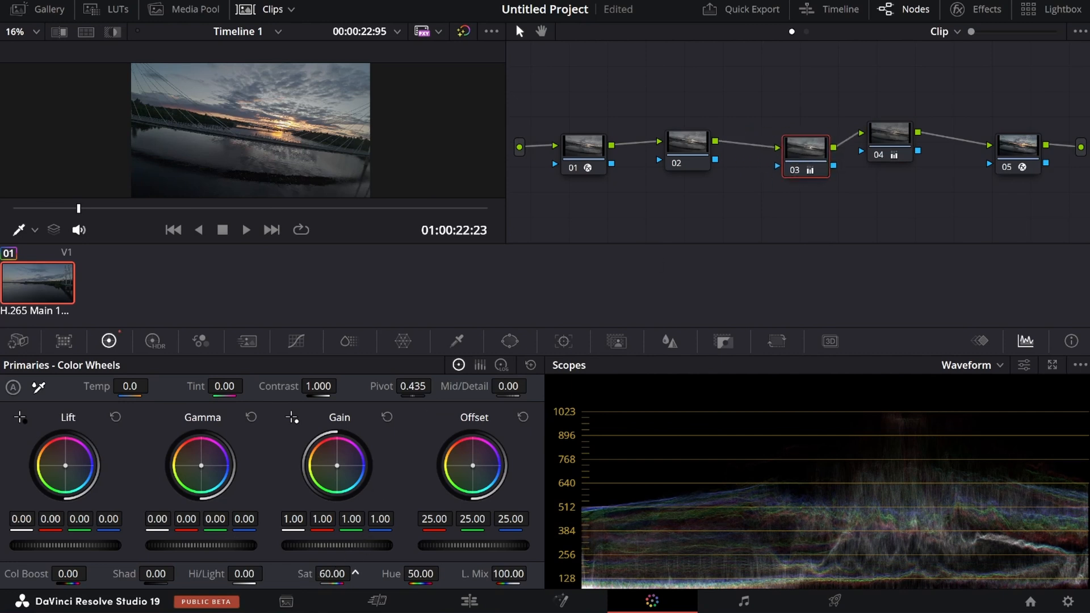
{"action": "left_click_drag", "start_coordinate": [332, 573], "coordinate": [332, 563]}
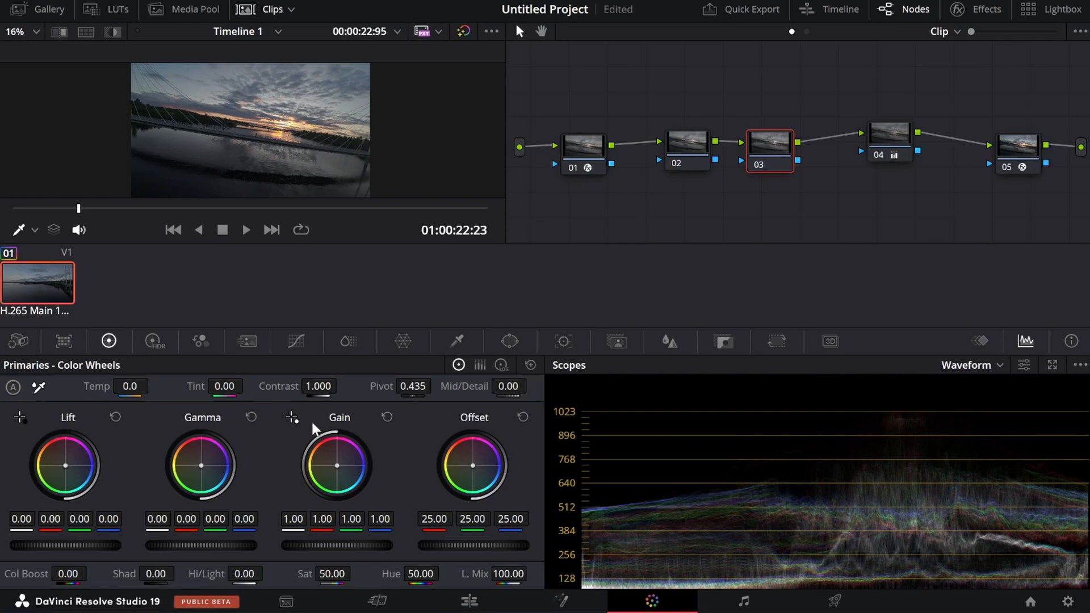
- Raise node 03's Sat value to 59.80
{"action": "left_click_drag", "start_coordinate": [132, 398], "coordinate": [146, 398]}
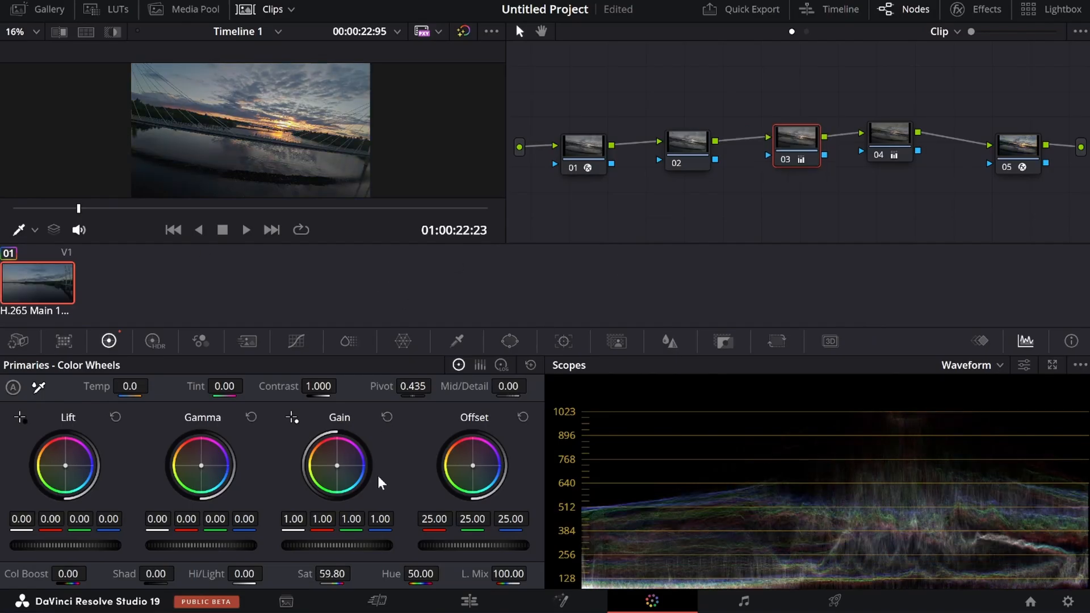
- Raise node 02's Contrast to 1.218, then return to node 03
{"action": "left_click", "coordinate": [685, 140]}
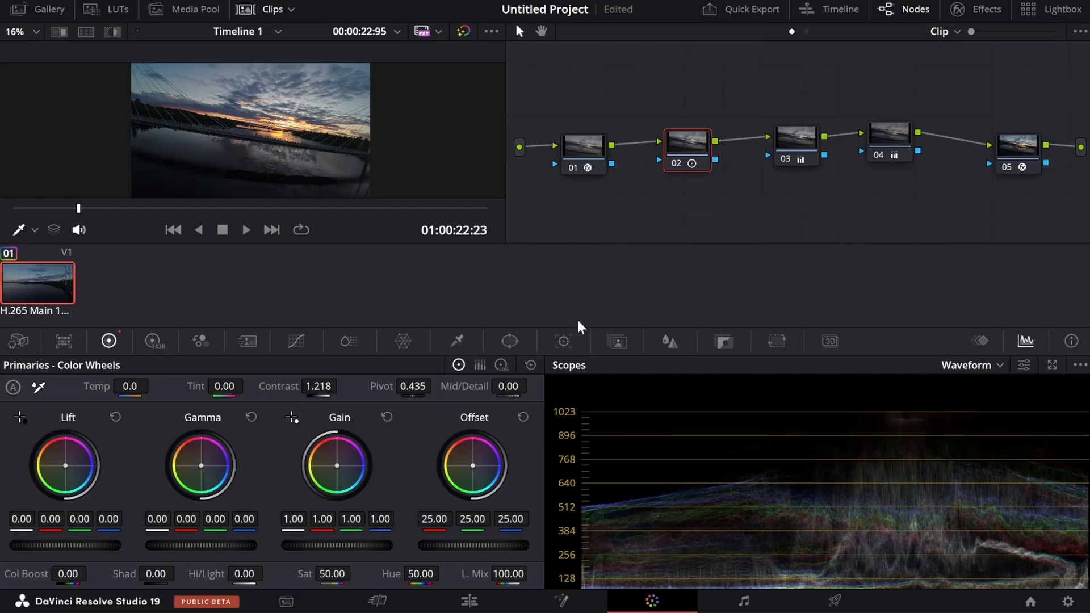
{"action": "left_click", "coordinate": [795, 140]}
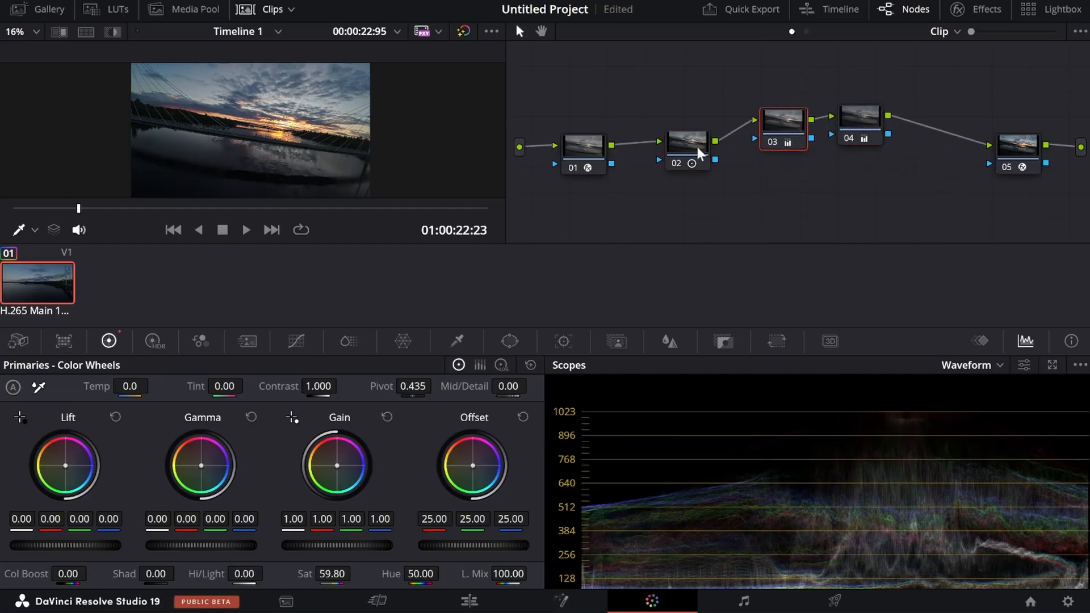